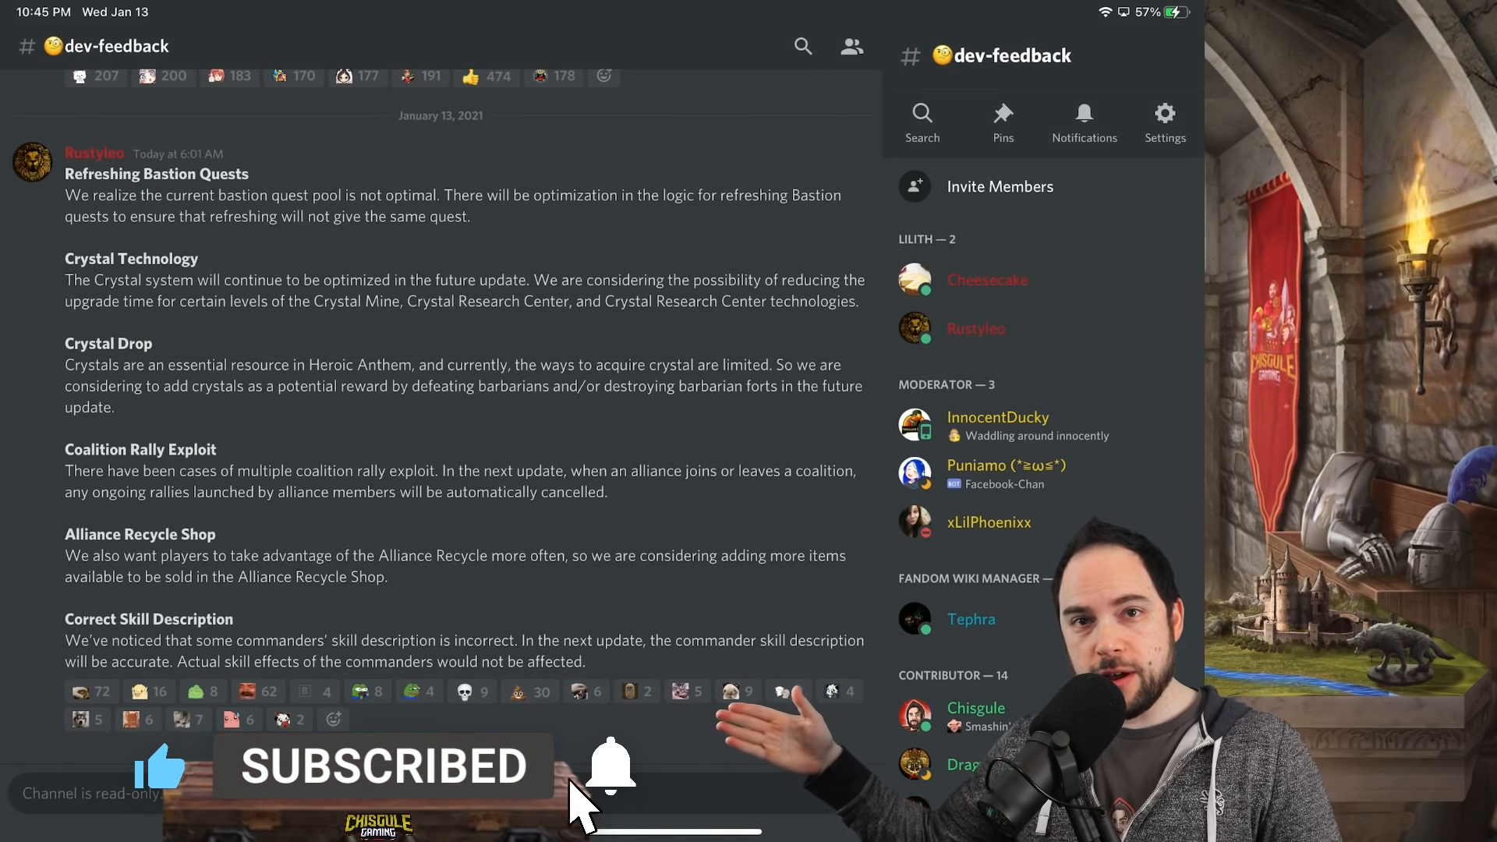
Step: Scroll through the Heroic Anthem shop items, then bring up the Honor Roll individual rankings
{"action": "left_click", "coordinate": [610, 767]}
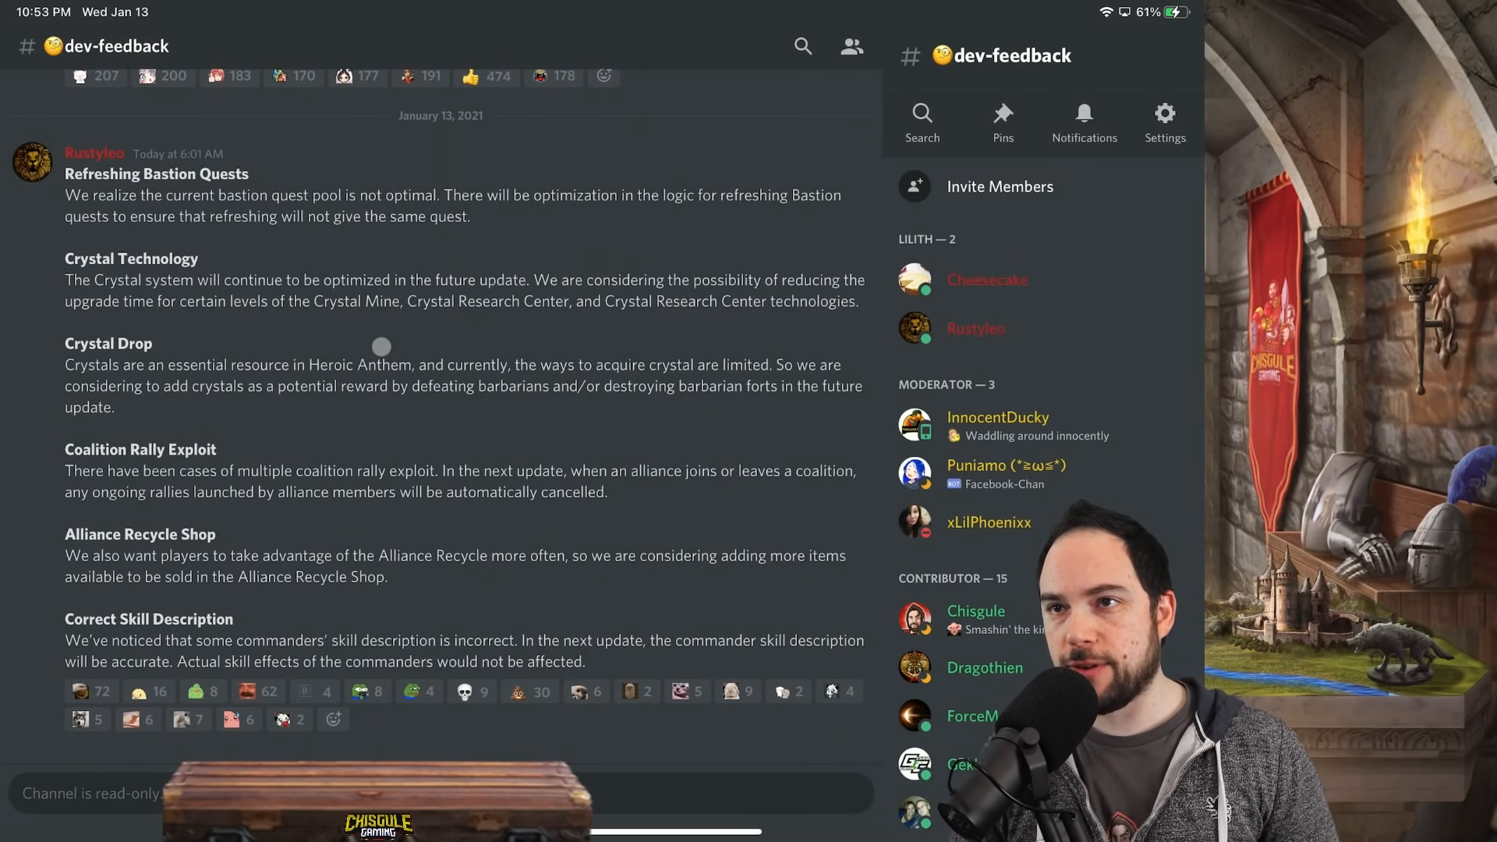
{"action": "mouse_move", "coordinate": [663, 373]}
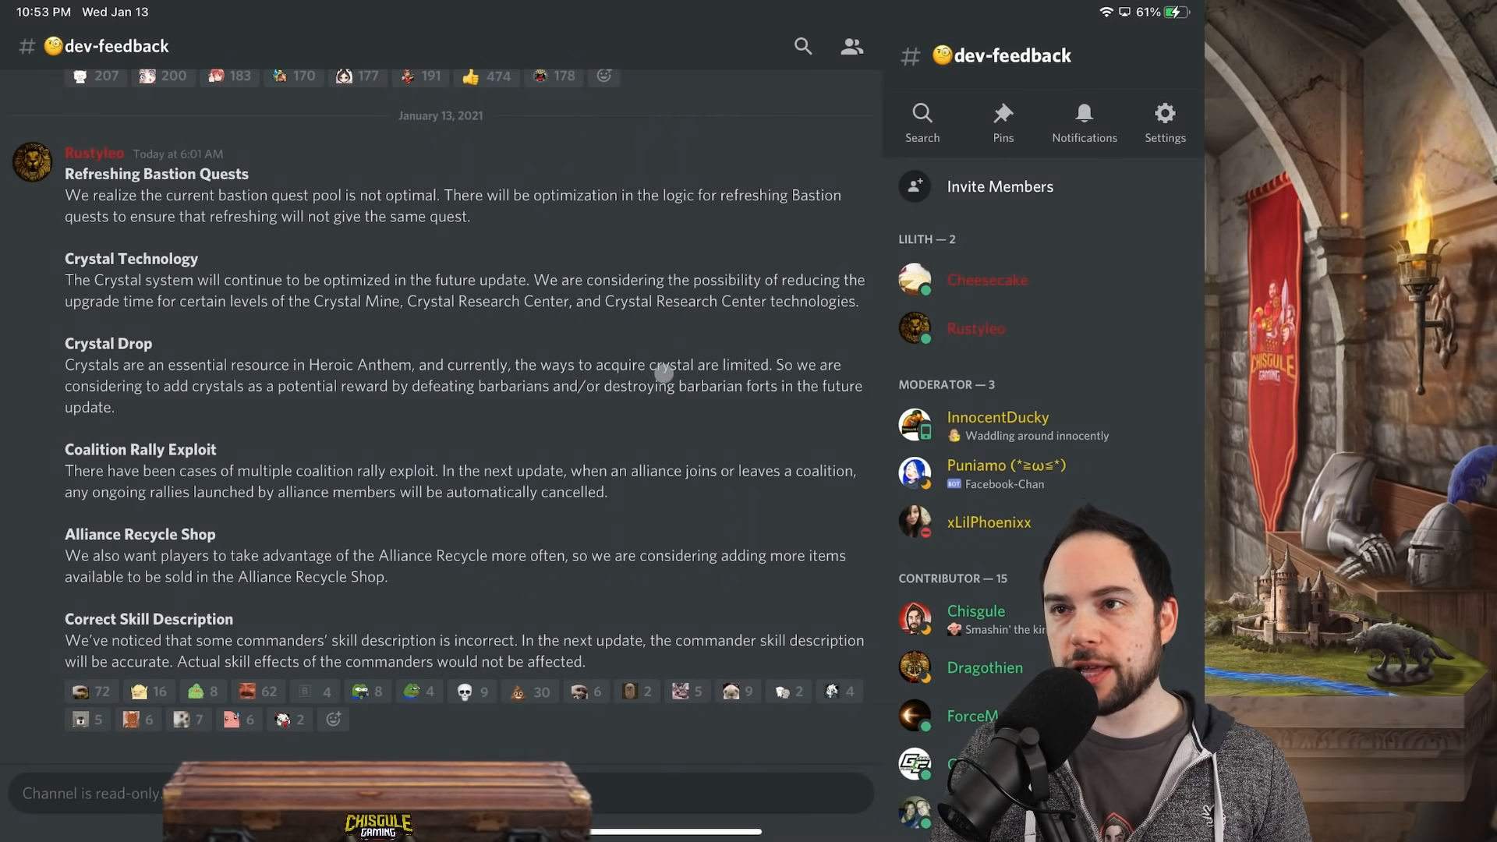
{"action": "mouse_move", "coordinate": [475, 414]}
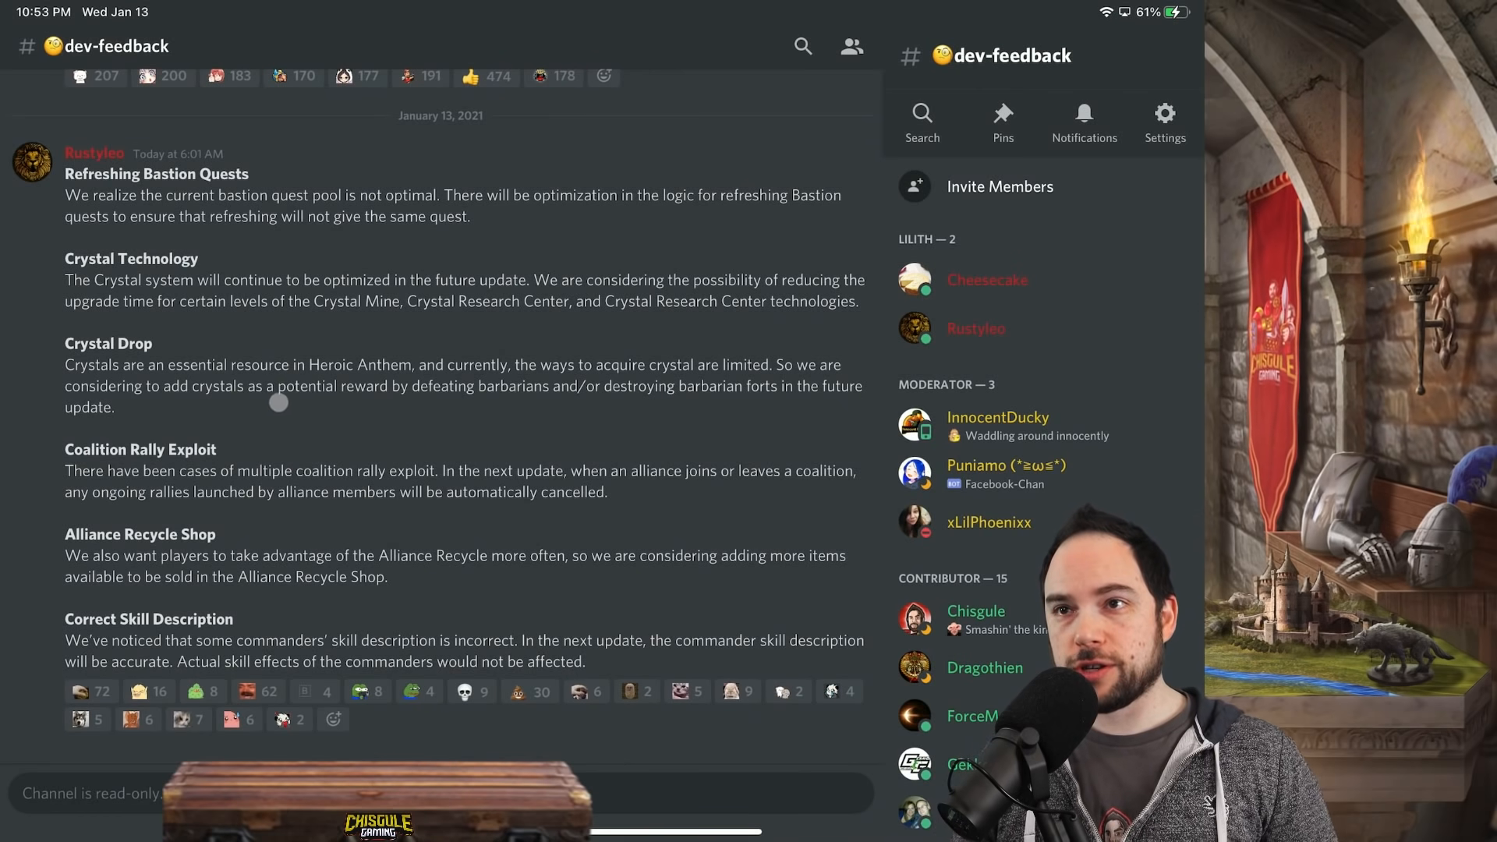
{"action": "mouse_move", "coordinate": [463, 401]}
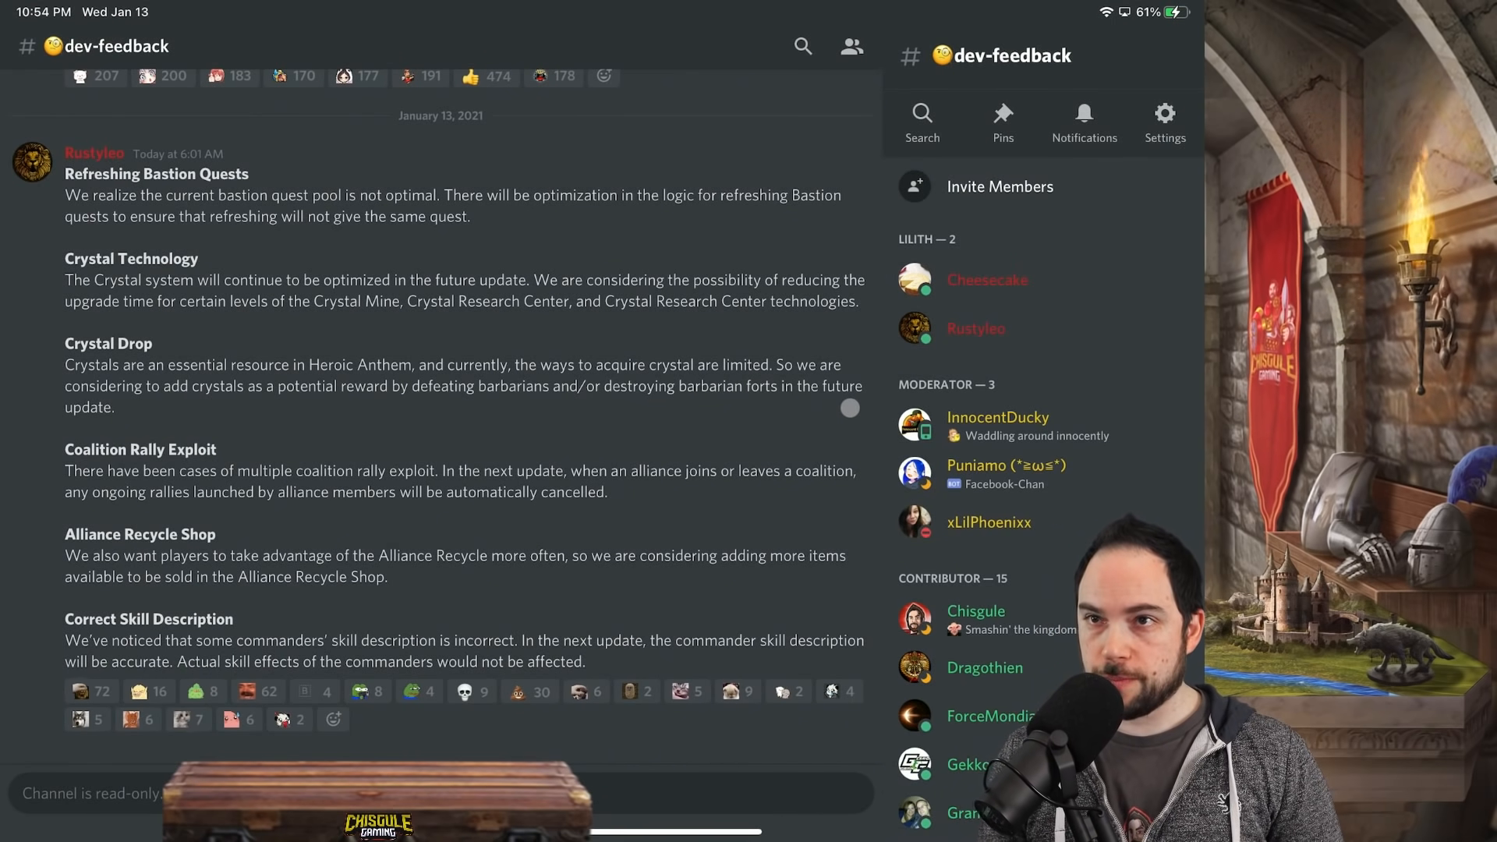
{"action": "mouse_move", "coordinate": [588, 269]}
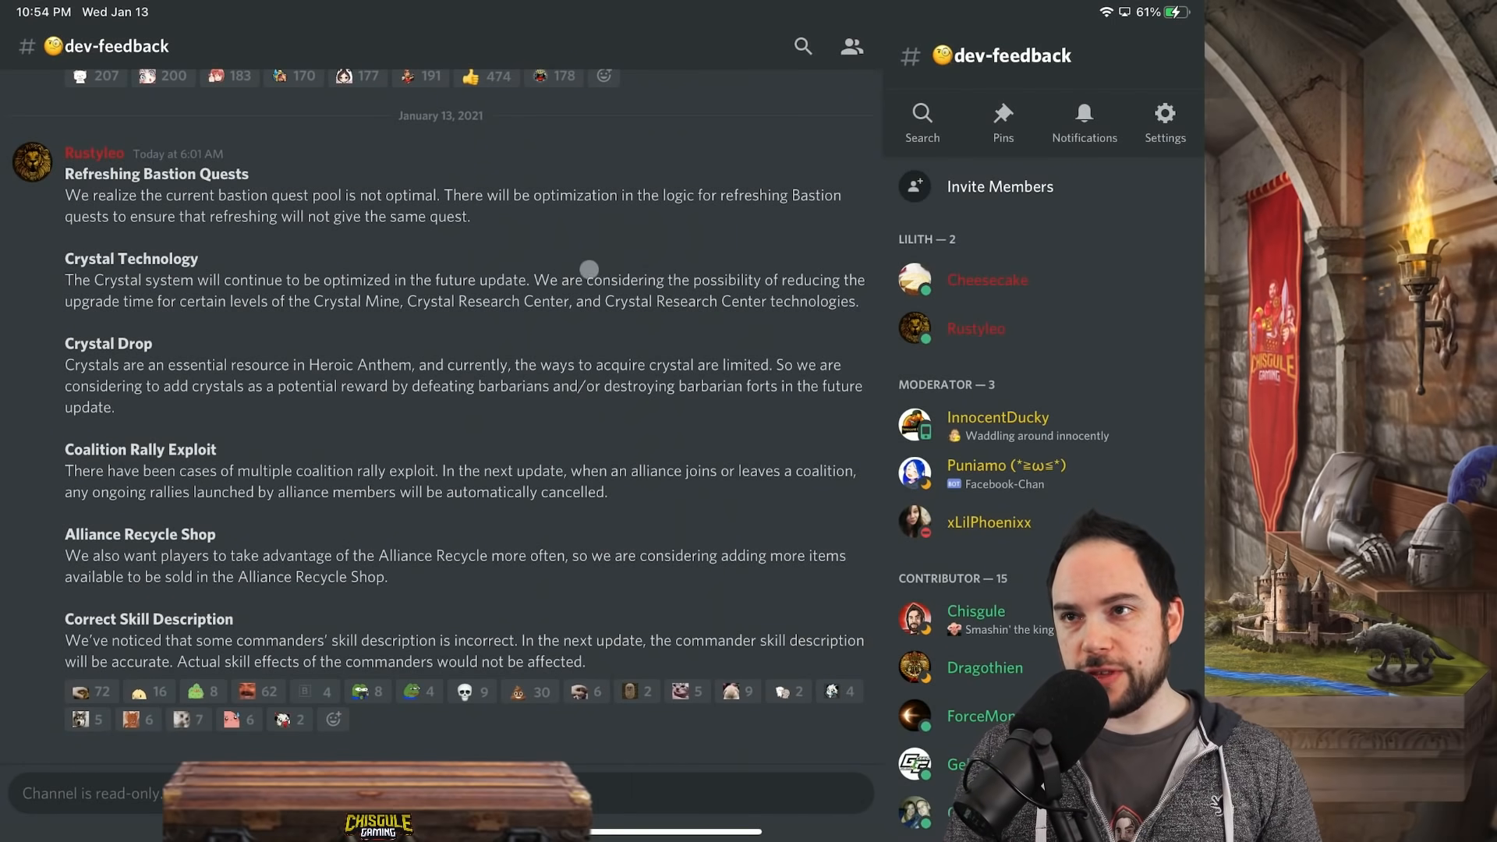
{"action": "mouse_move", "coordinate": [624, 401]}
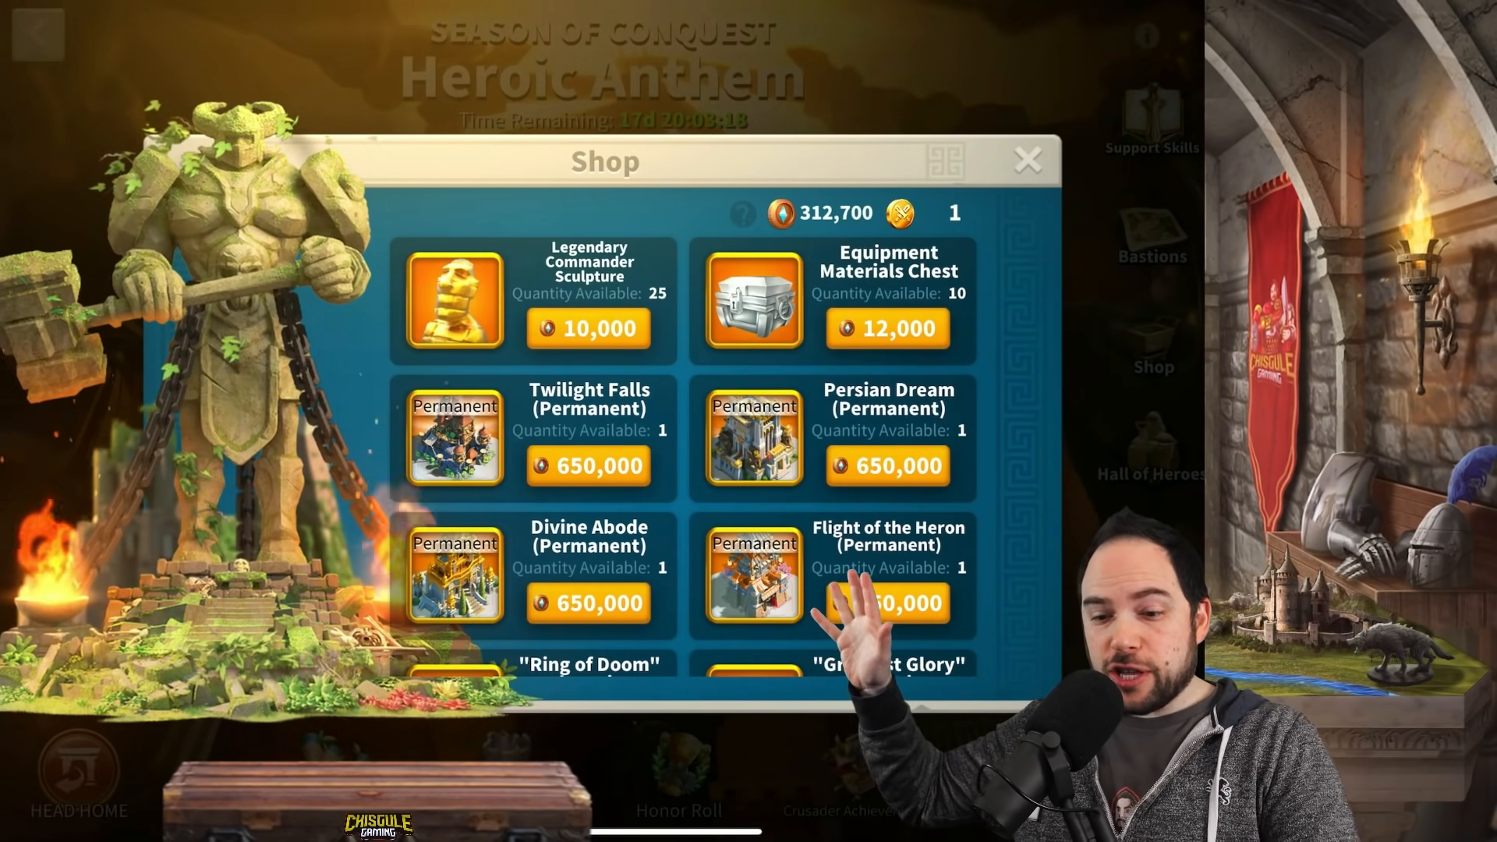
{"action": "scroll", "scroll_direction": "down", "scroll_amount": 3}
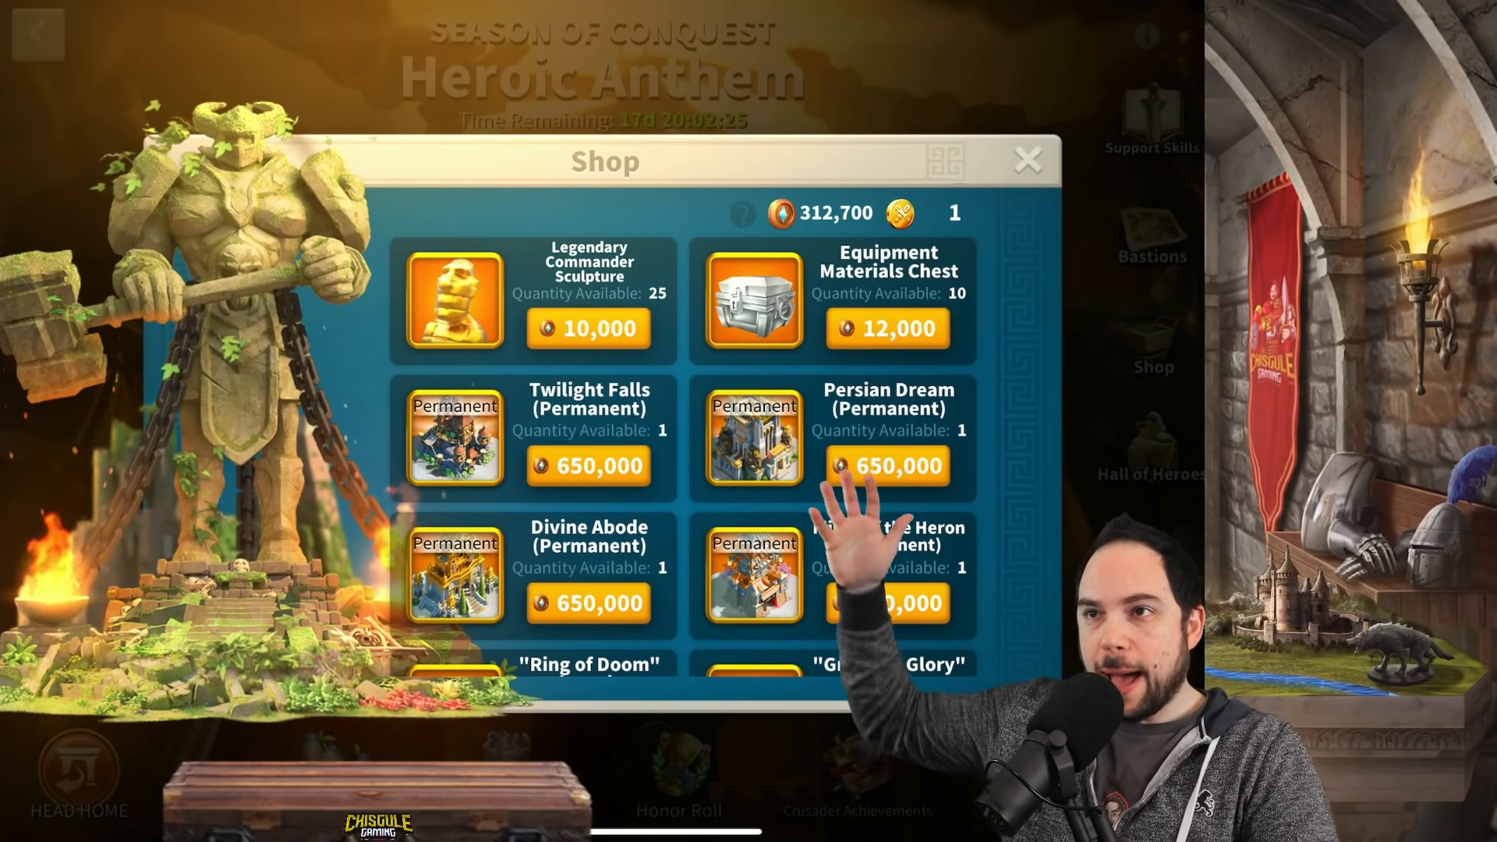
{"action": "scroll", "scroll_direction": "down", "scroll_amount": 3}
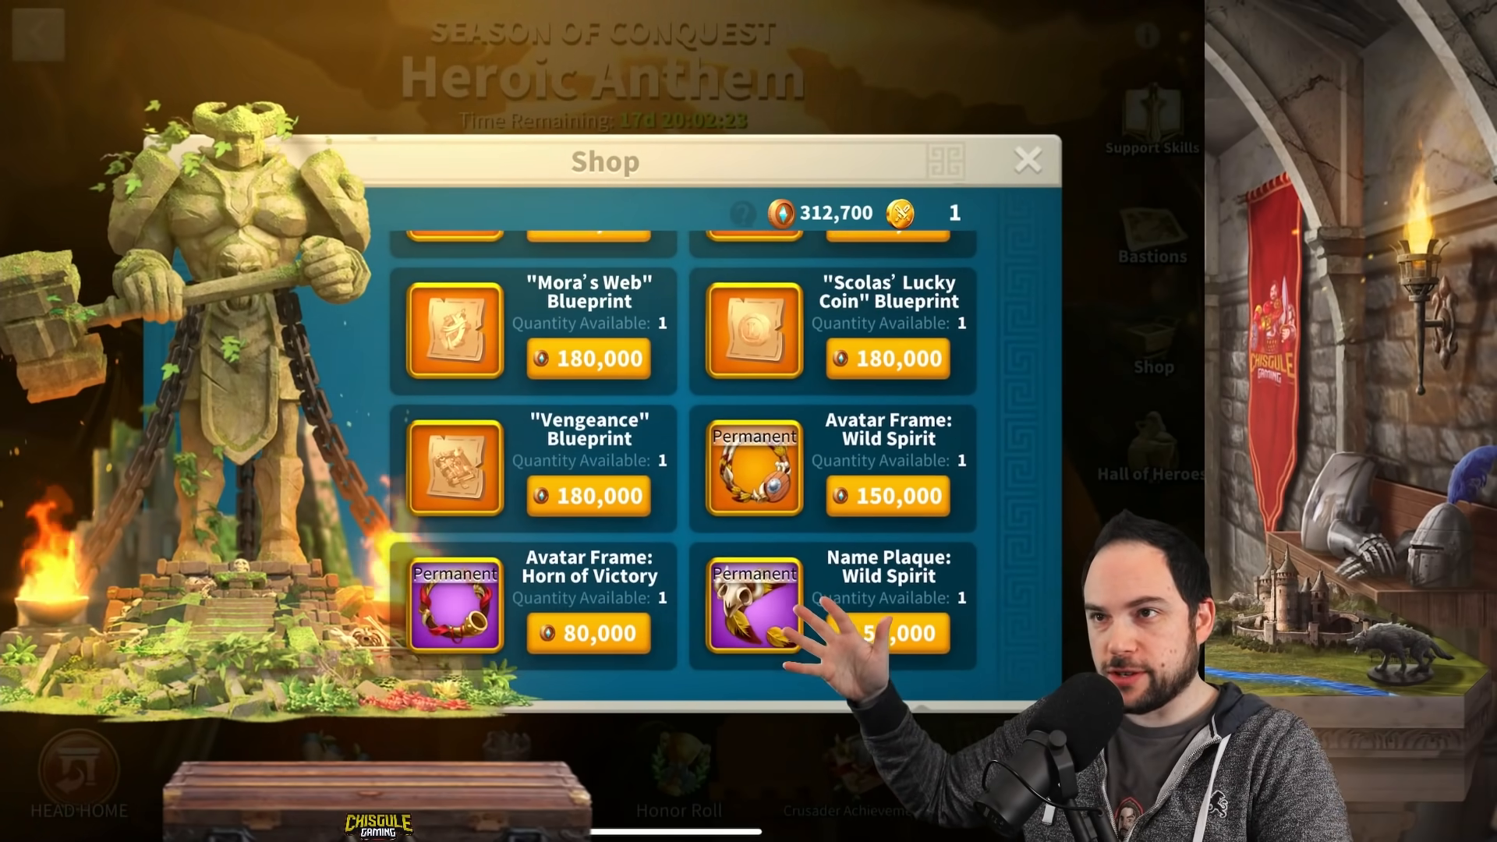
{"action": "scroll", "scroll_direction": "up", "scroll_amount": 3}
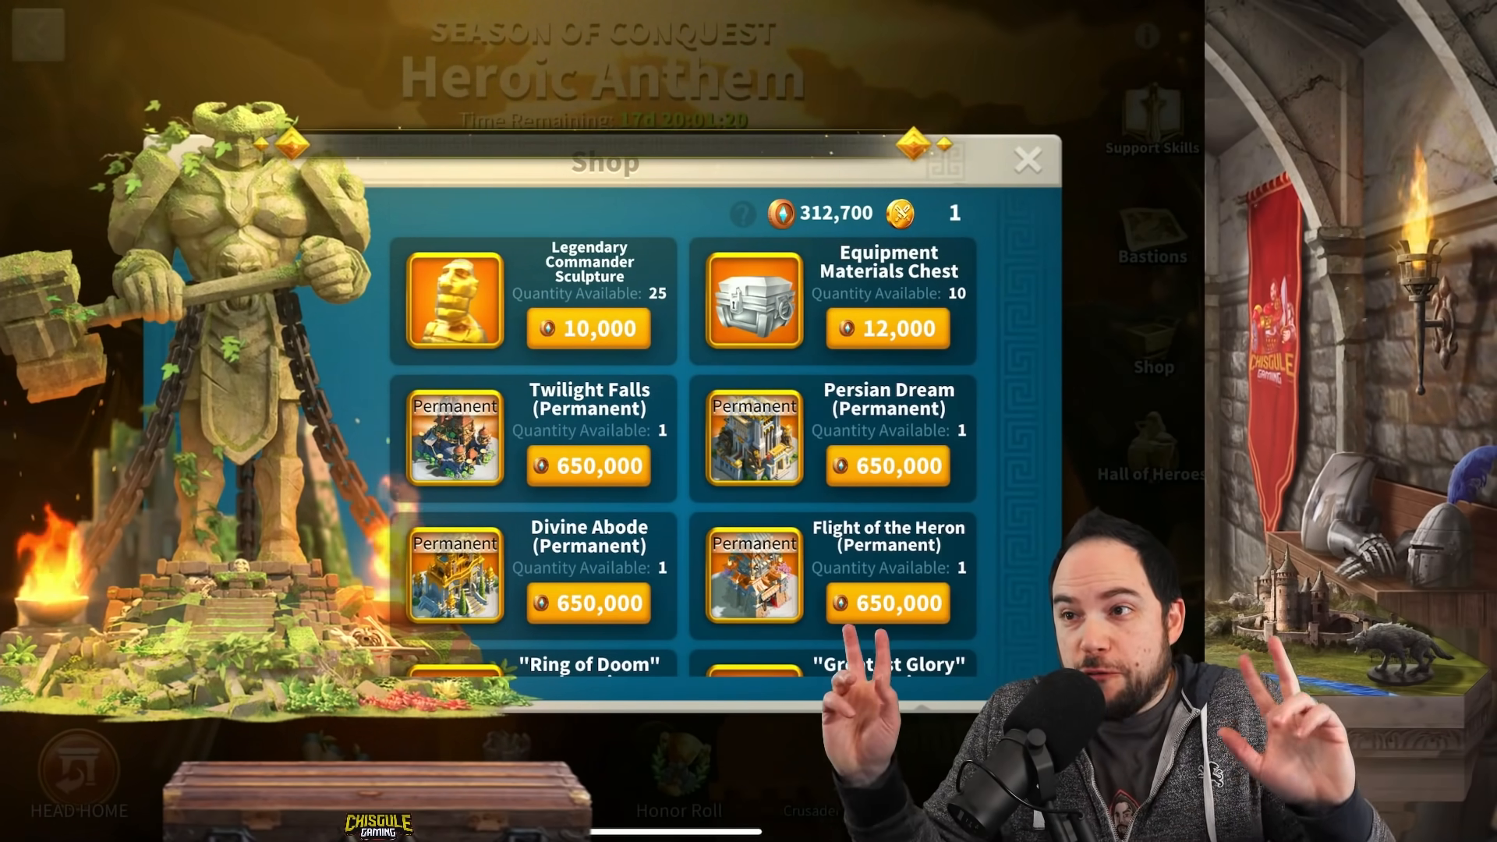
{"action": "scroll", "scroll_direction": "down", "scroll_amount": 3}
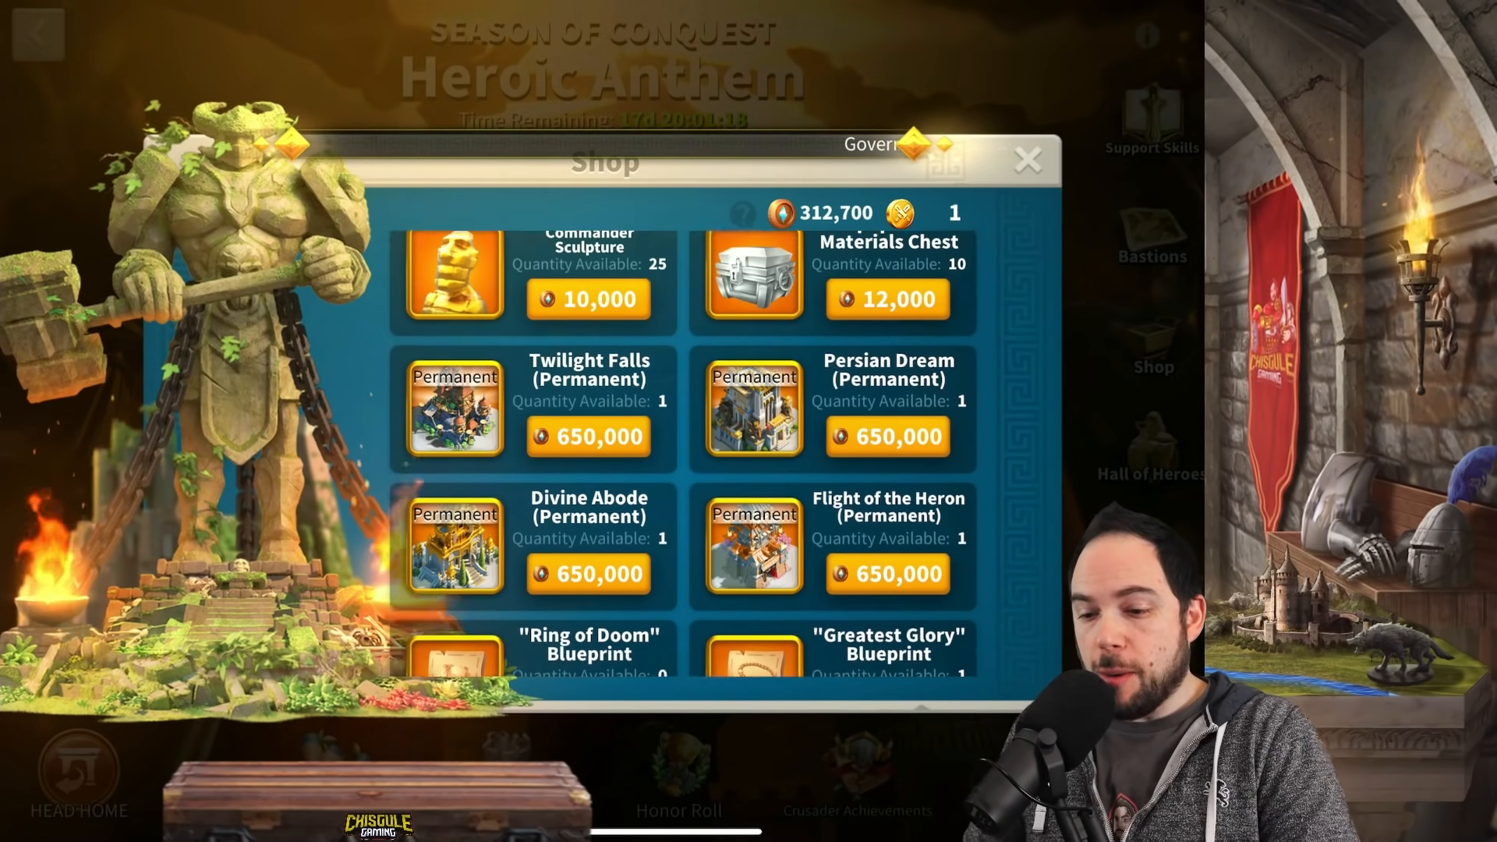
{"action": "scroll", "scroll_direction": "down", "scroll_amount": 3}
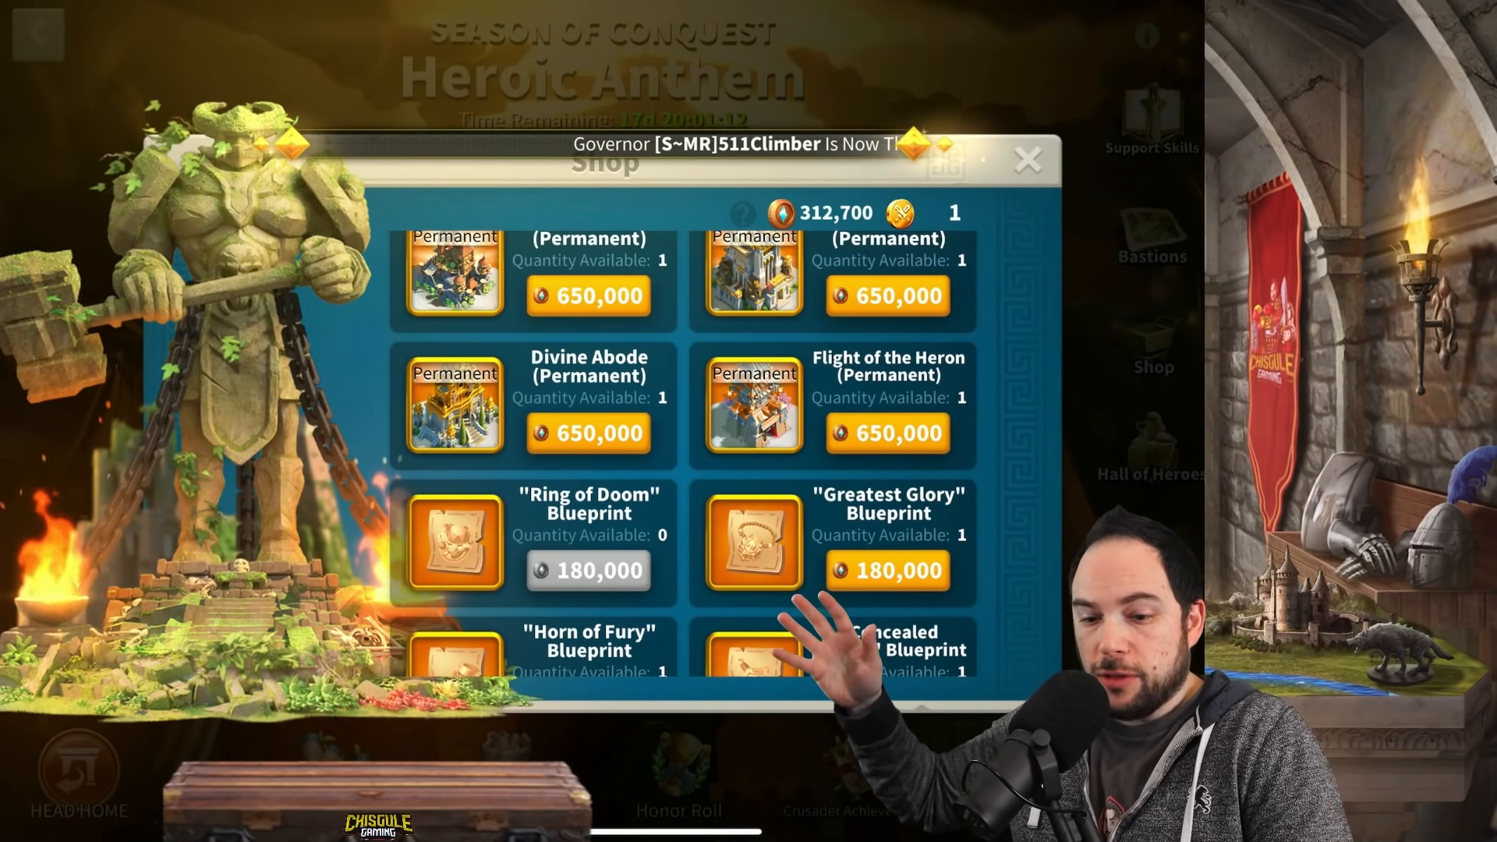
{"action": "scroll", "scroll_direction": "down", "scroll_amount": 3}
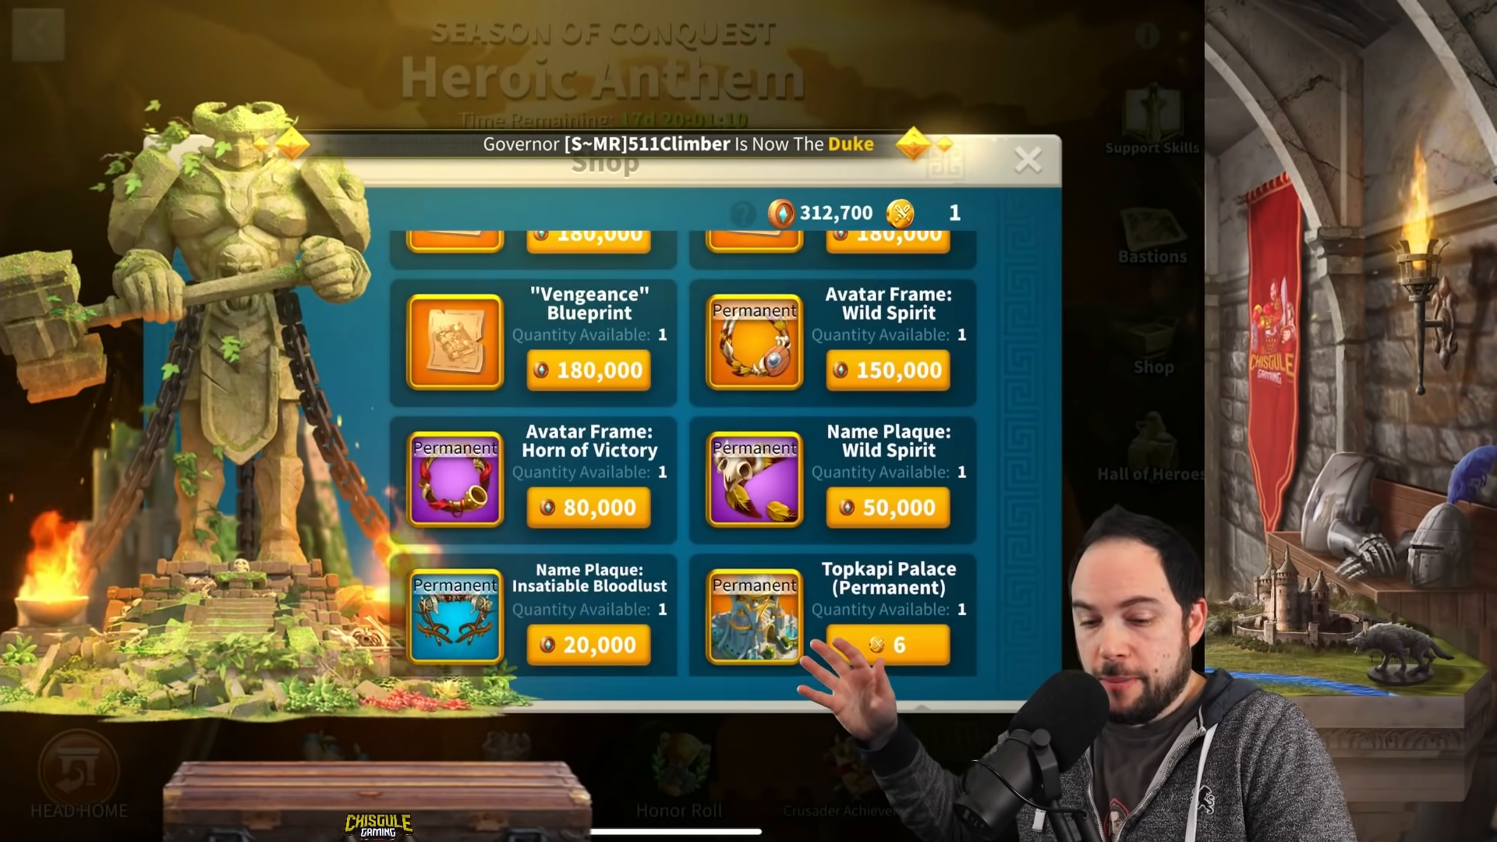
{"action": "scroll", "scroll_direction": "down", "scroll_amount": 3}
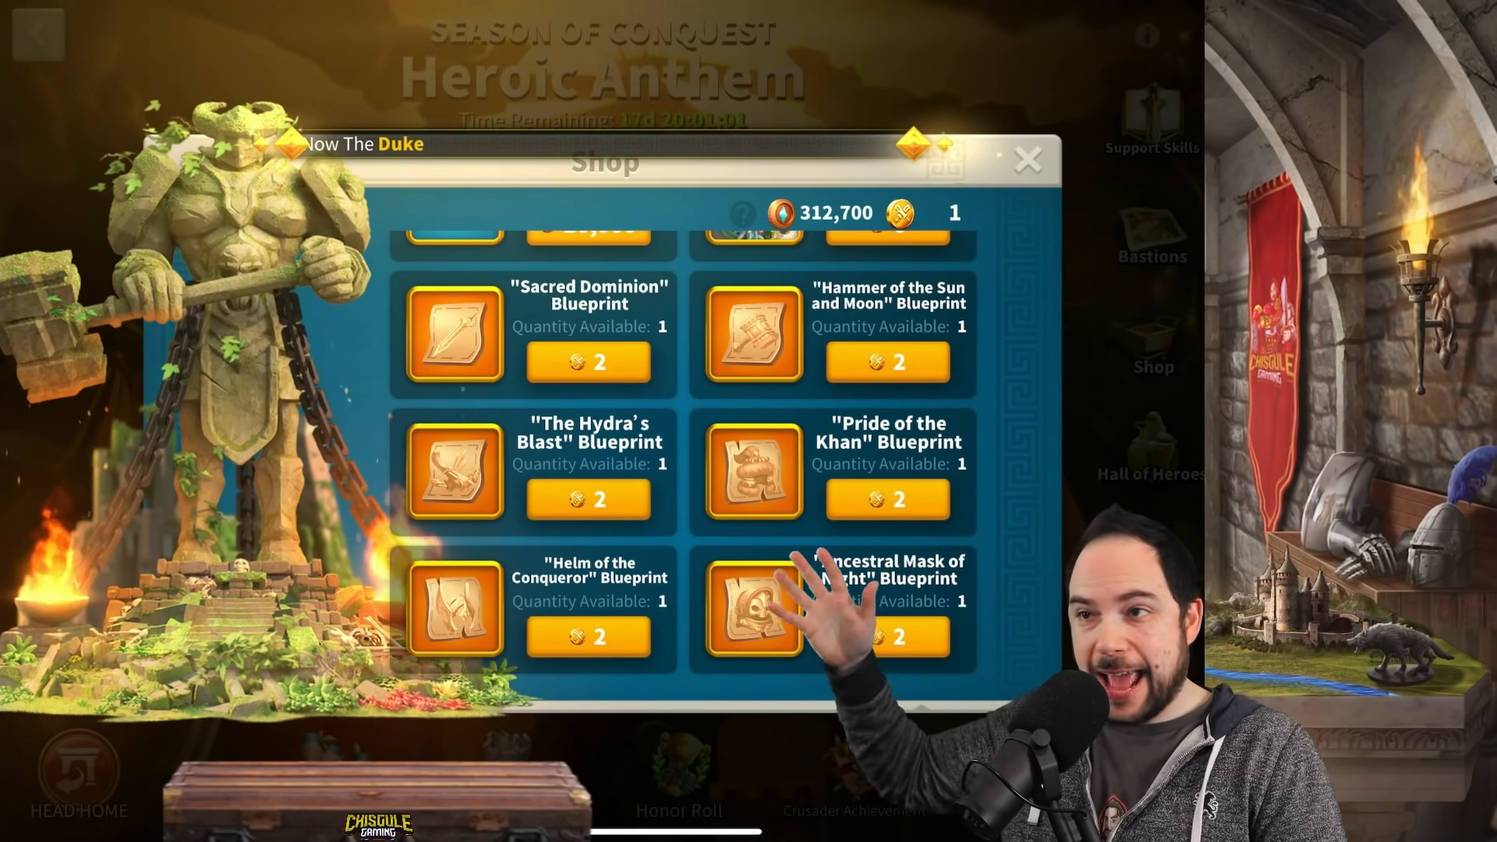
{"action": "scroll", "scroll_direction": "up", "scroll_amount": 3}
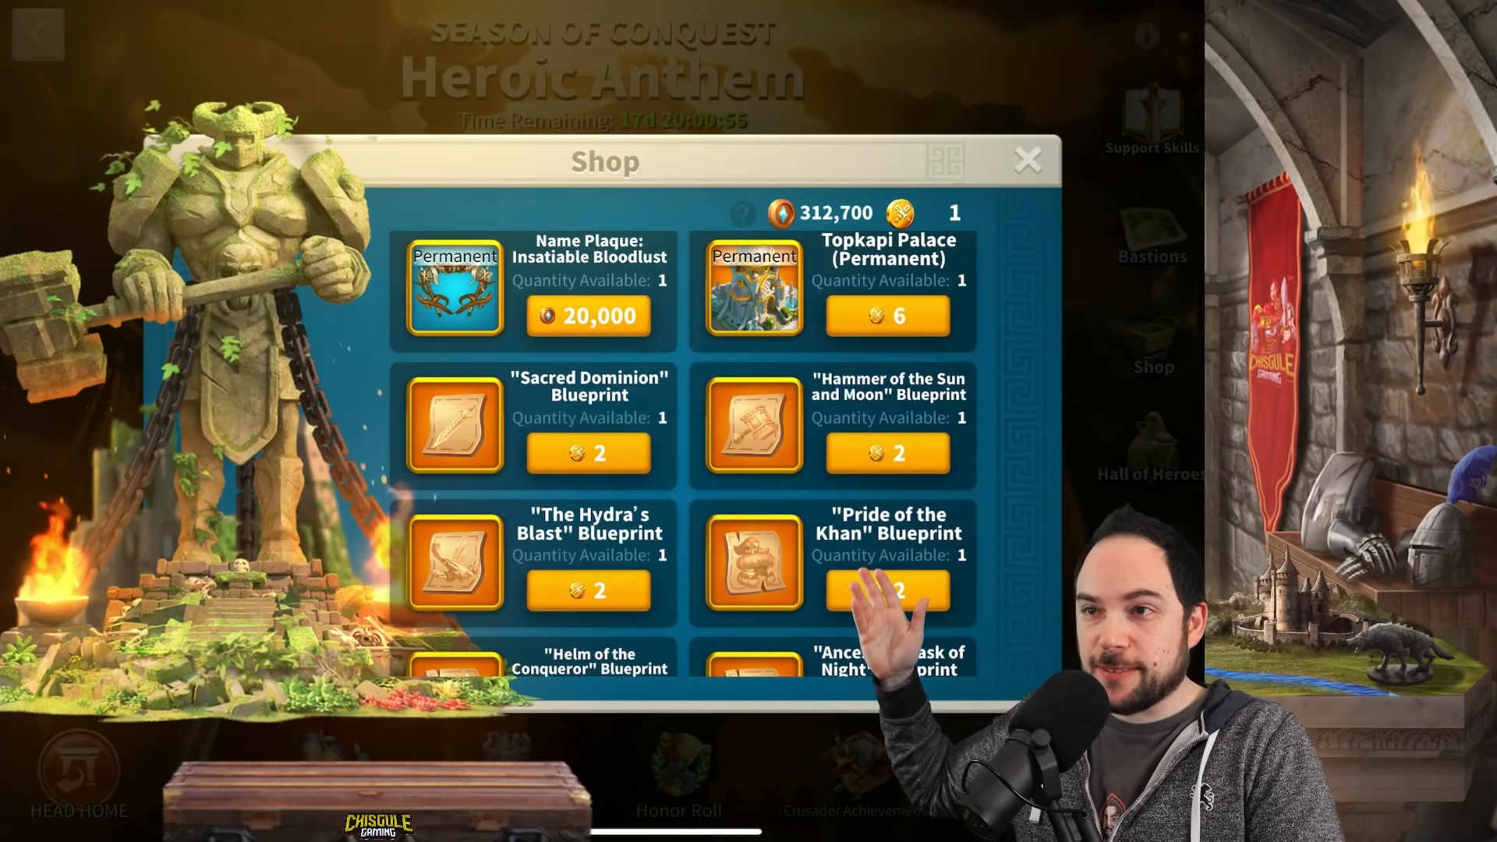
{"action": "scroll", "scroll_direction": "down", "scroll_amount": 3}
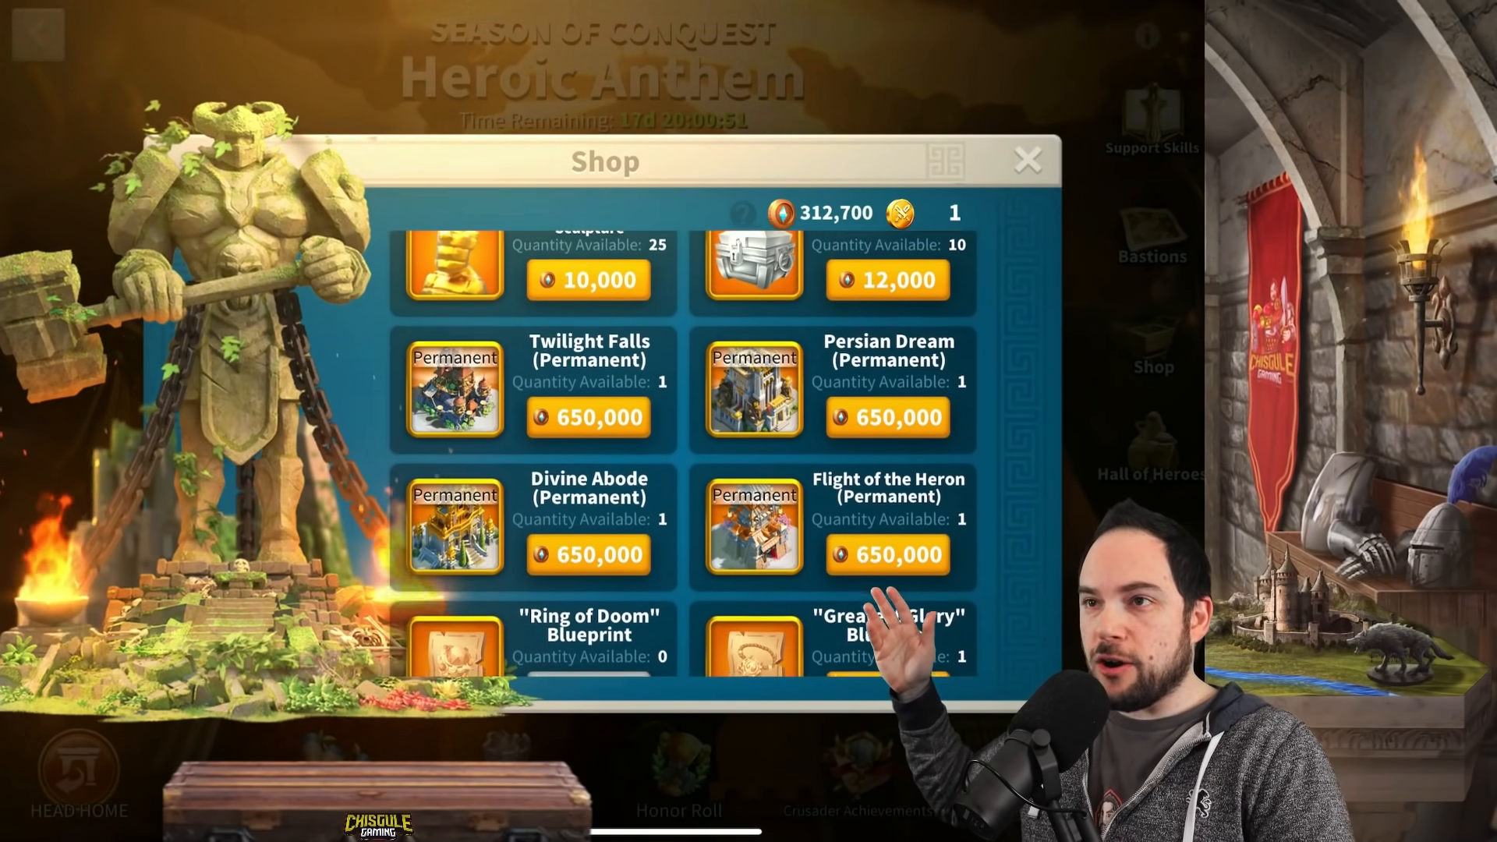
{"action": "scroll", "scroll_direction": "down", "scroll_amount": 3}
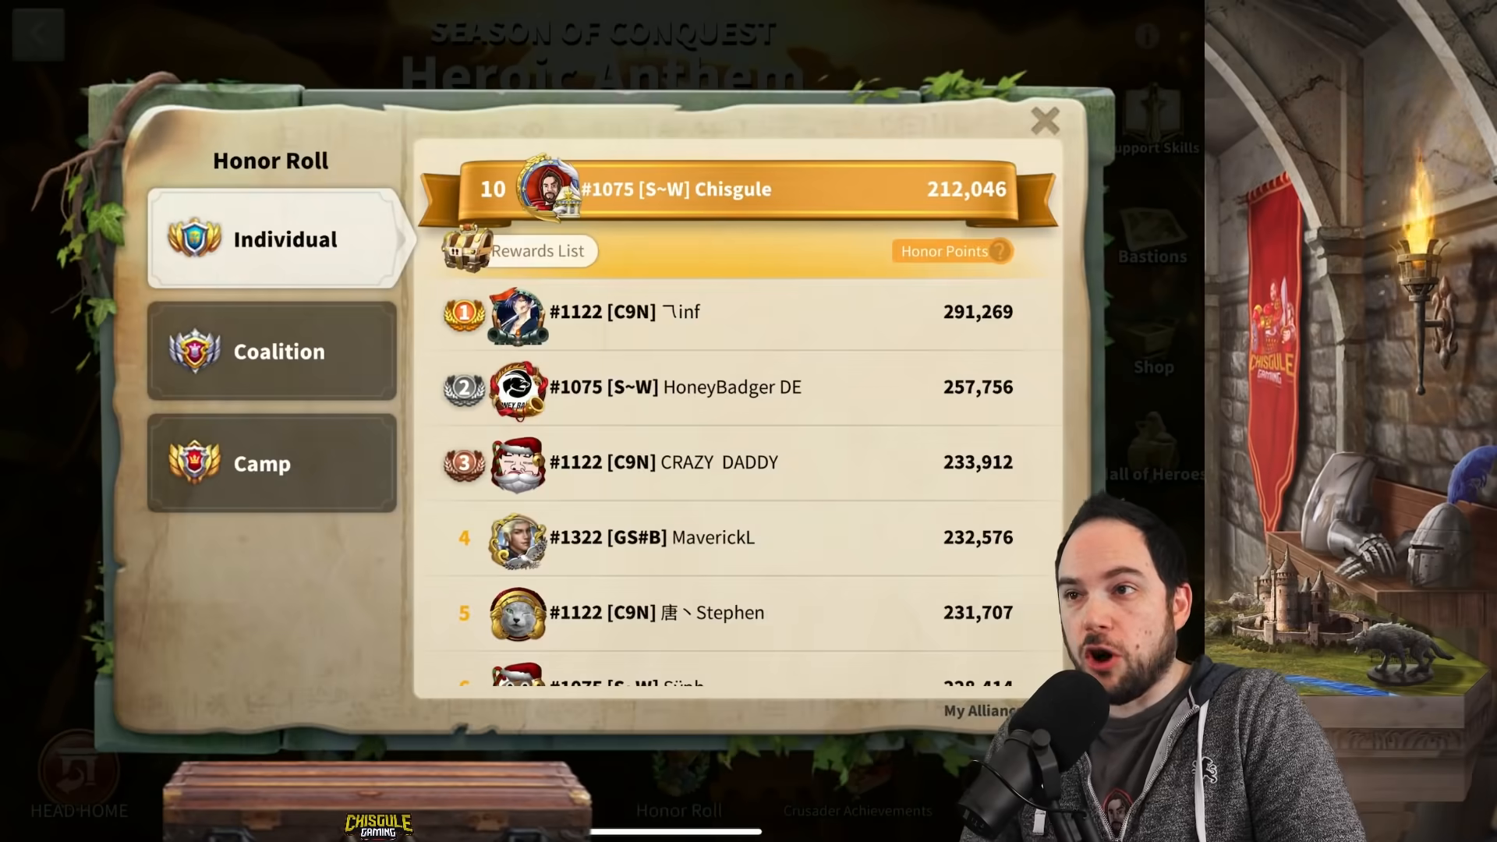
Step: Browse the Individual Rank Rewards list, then close the Honor Roll back to the event screen
{"action": "left_click", "coordinate": [541, 250]}
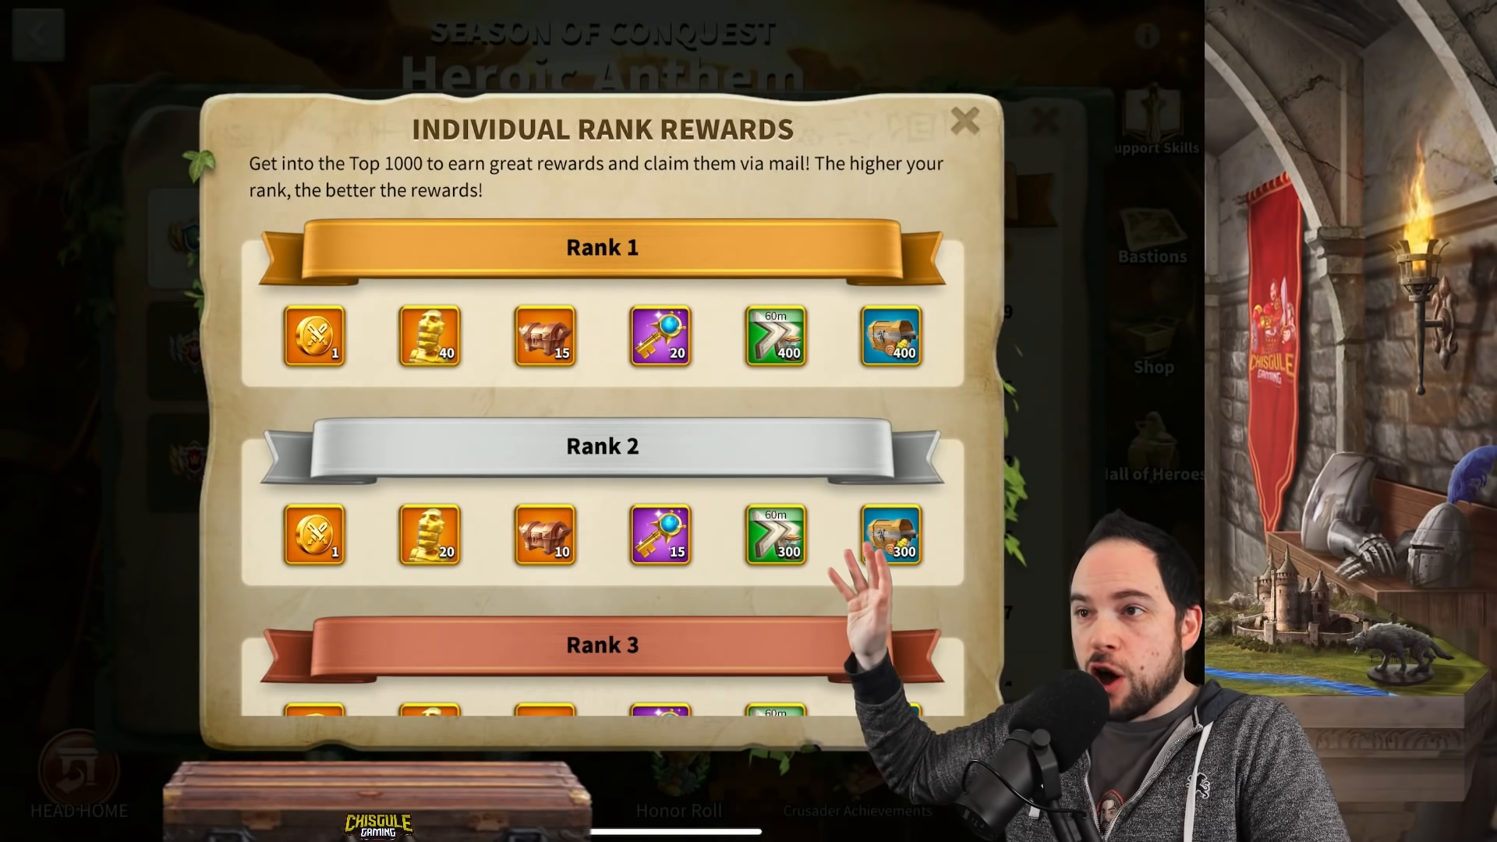
{"action": "scroll", "scroll_direction": "down", "scroll_amount": 3}
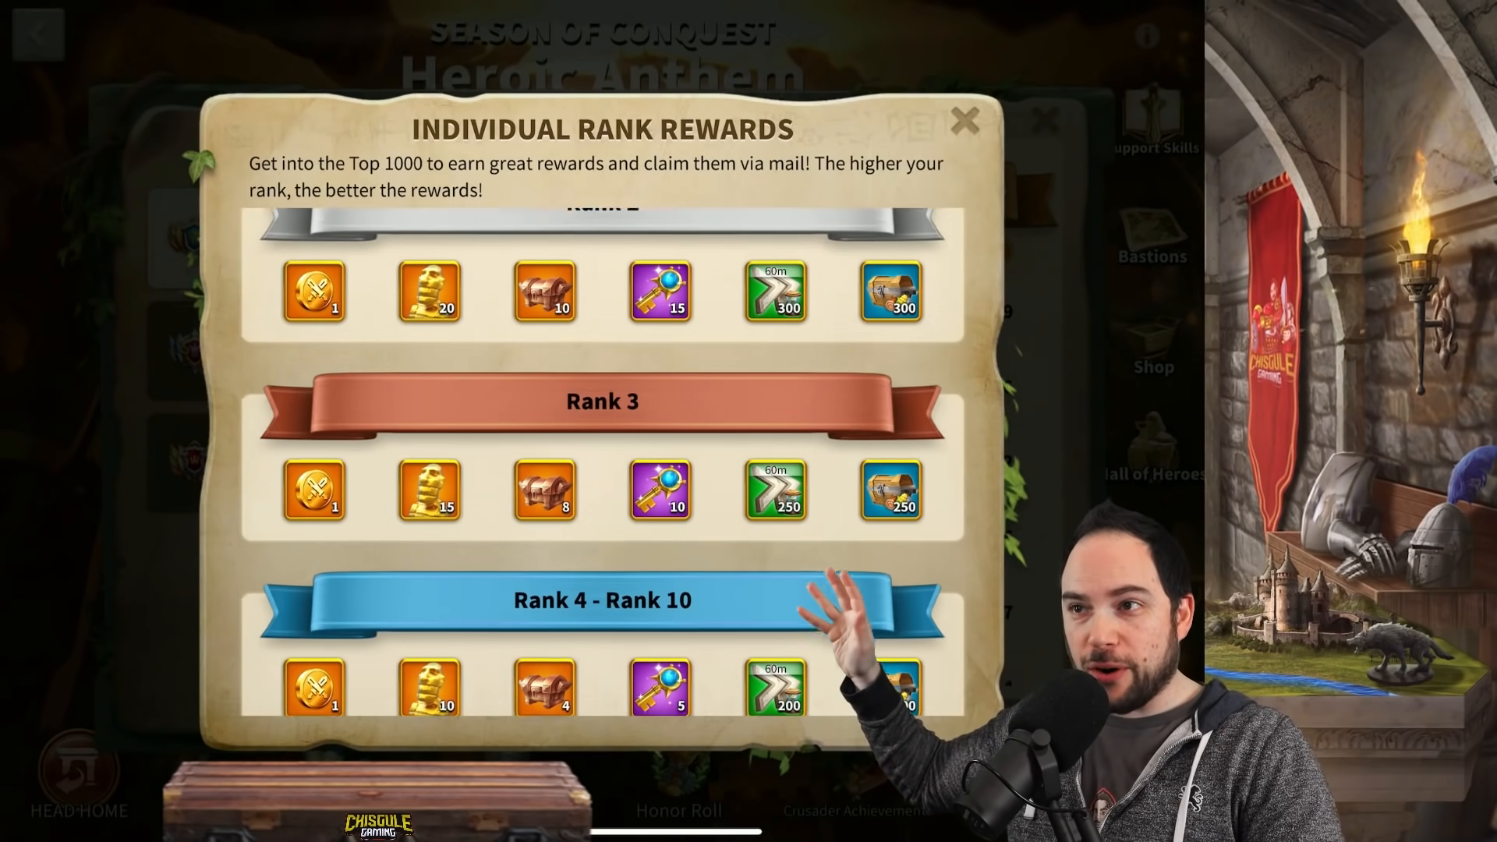
{"action": "scroll", "scroll_direction": "down", "scroll_amount": 3}
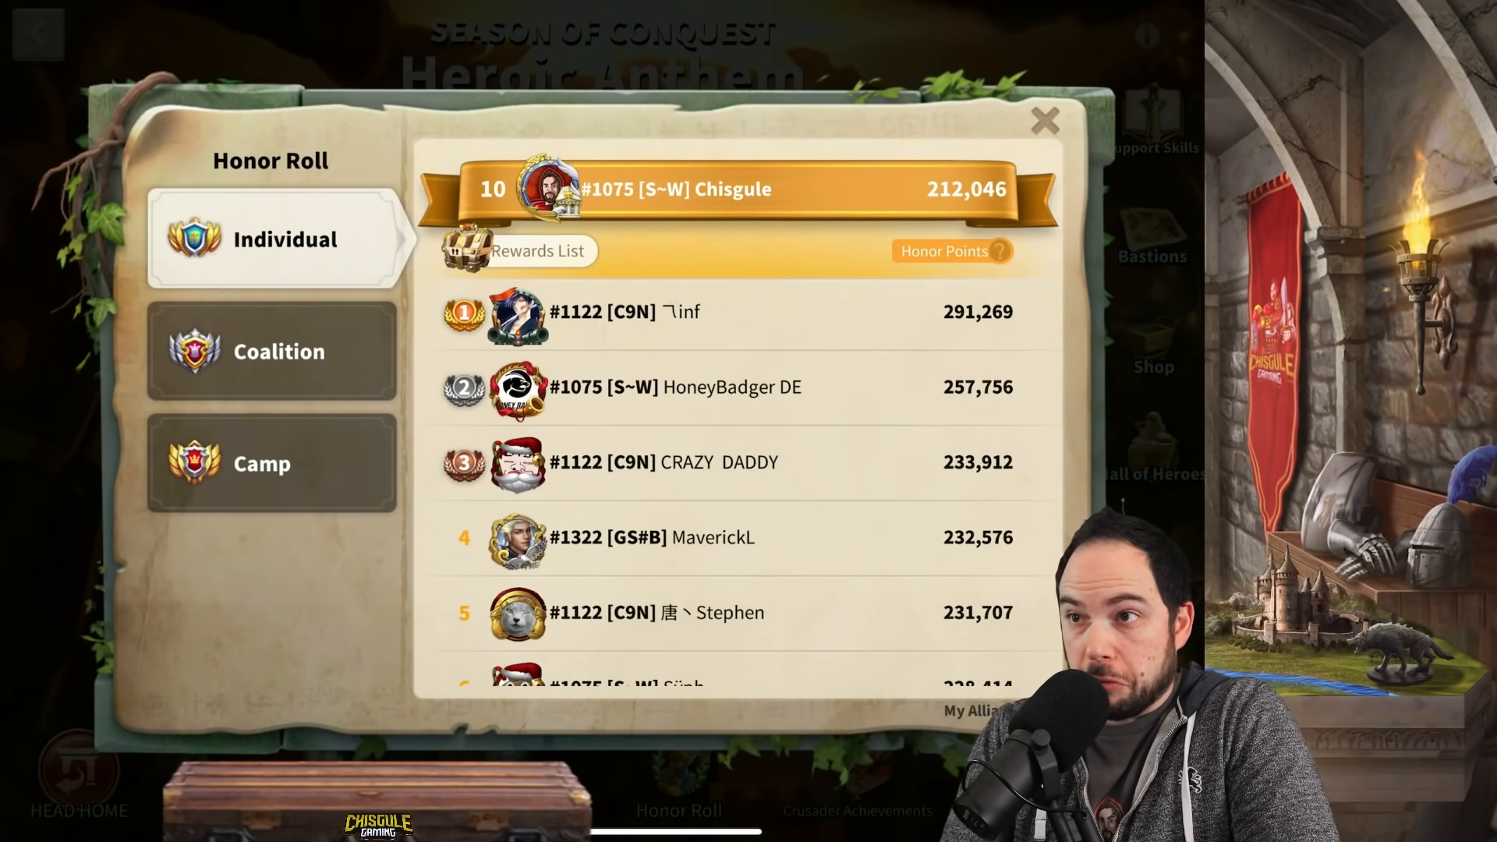
{"action": "left_click", "coordinate": [1043, 120]}
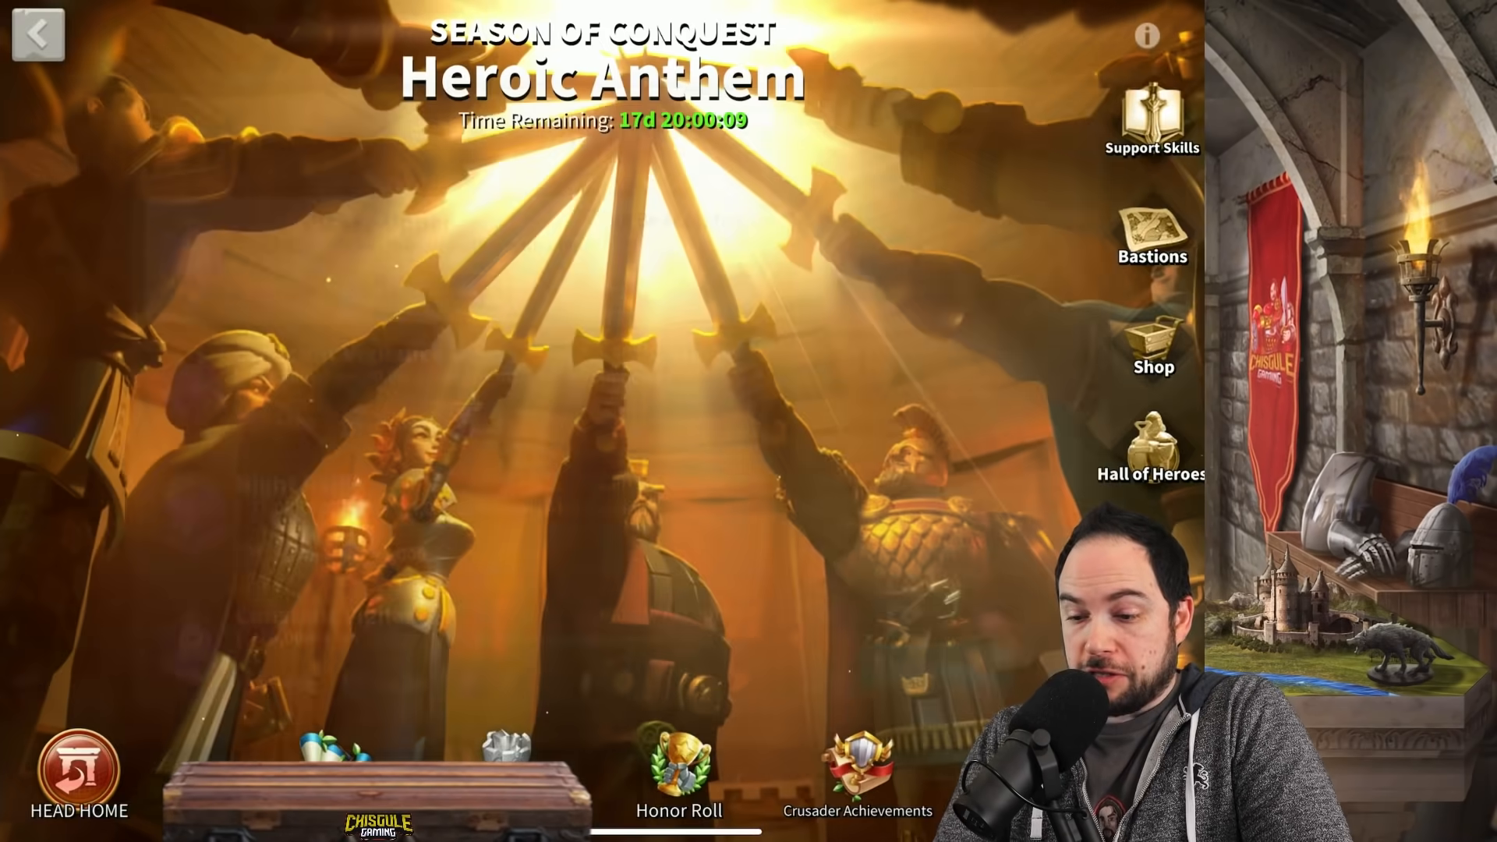
Step: Open the Heroic Anthem shop listing the Legendary Commander Sculpture, then leave it
{"action": "left_click", "coordinate": [1151, 339]}
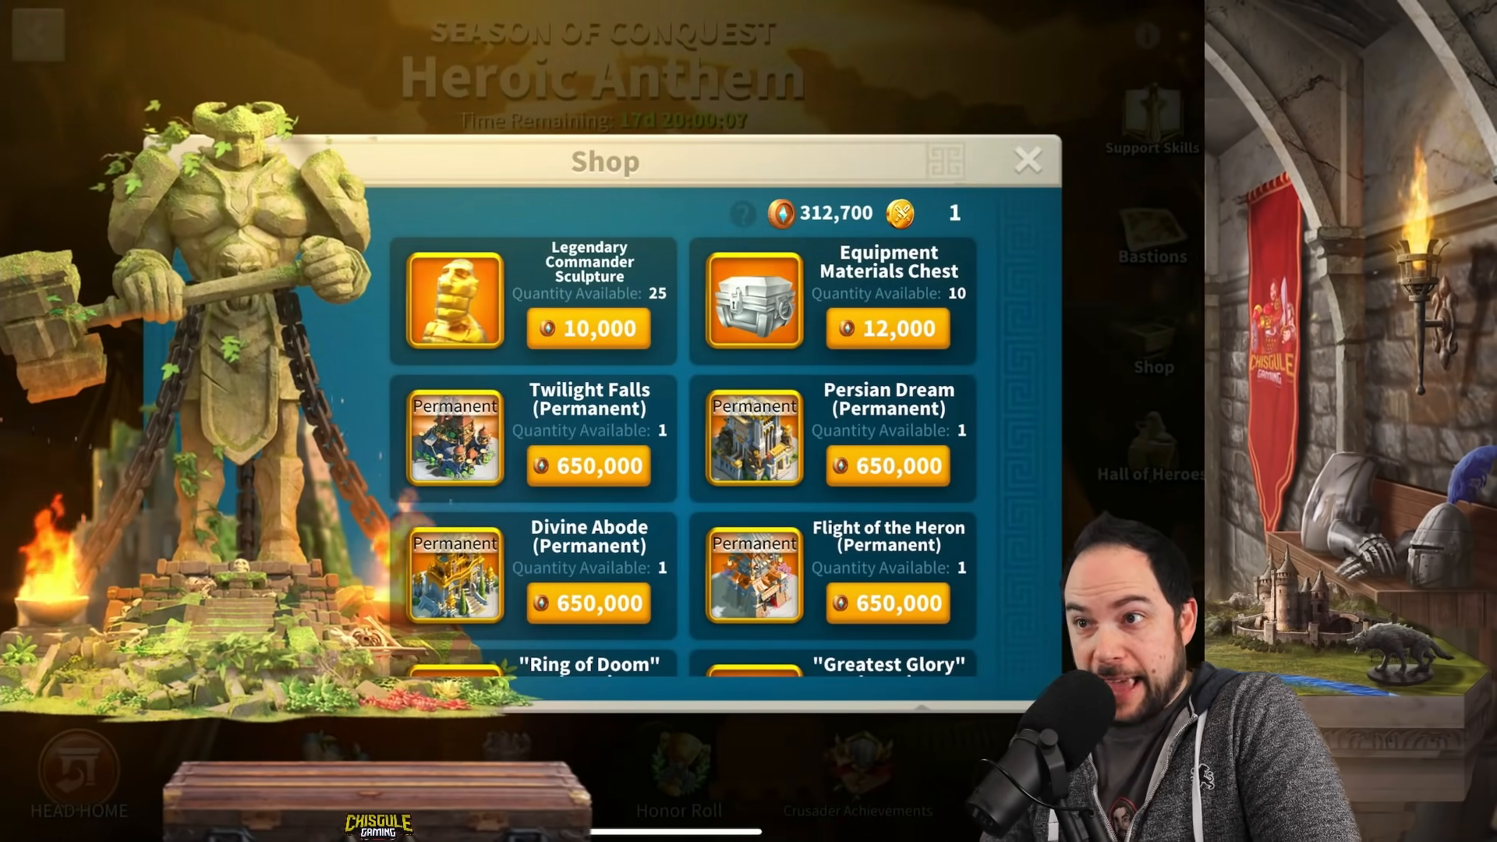
{"action": "left_click", "coordinate": [1028, 159]}
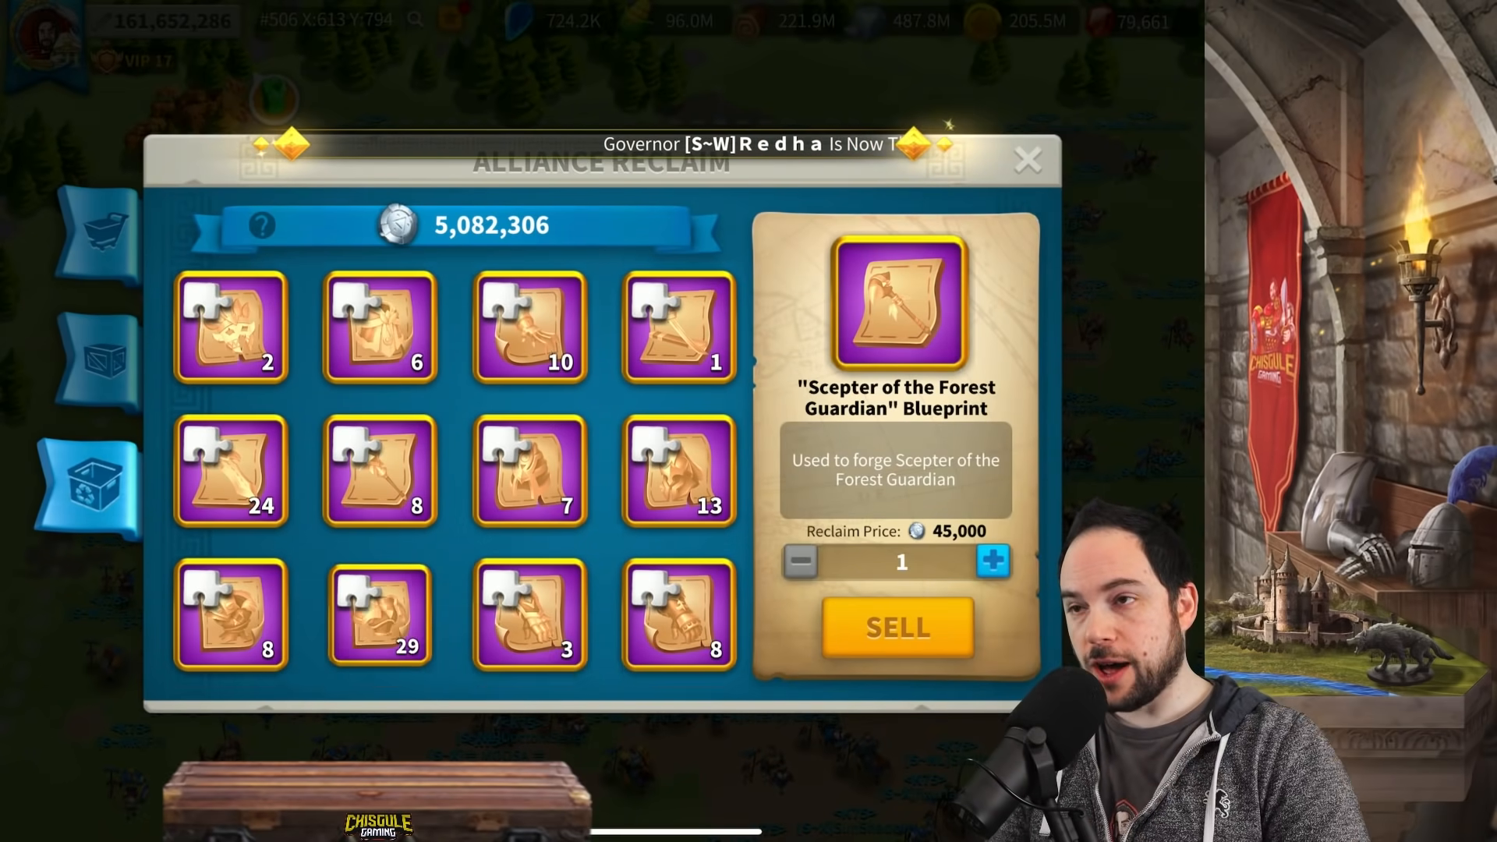
Step: Compare the Book of Covenant and Arrow of Resistance reclaim prices, then close Alliance Reclaim
{"action": "scroll", "scroll_direction": "down", "scroll_amount": 3}
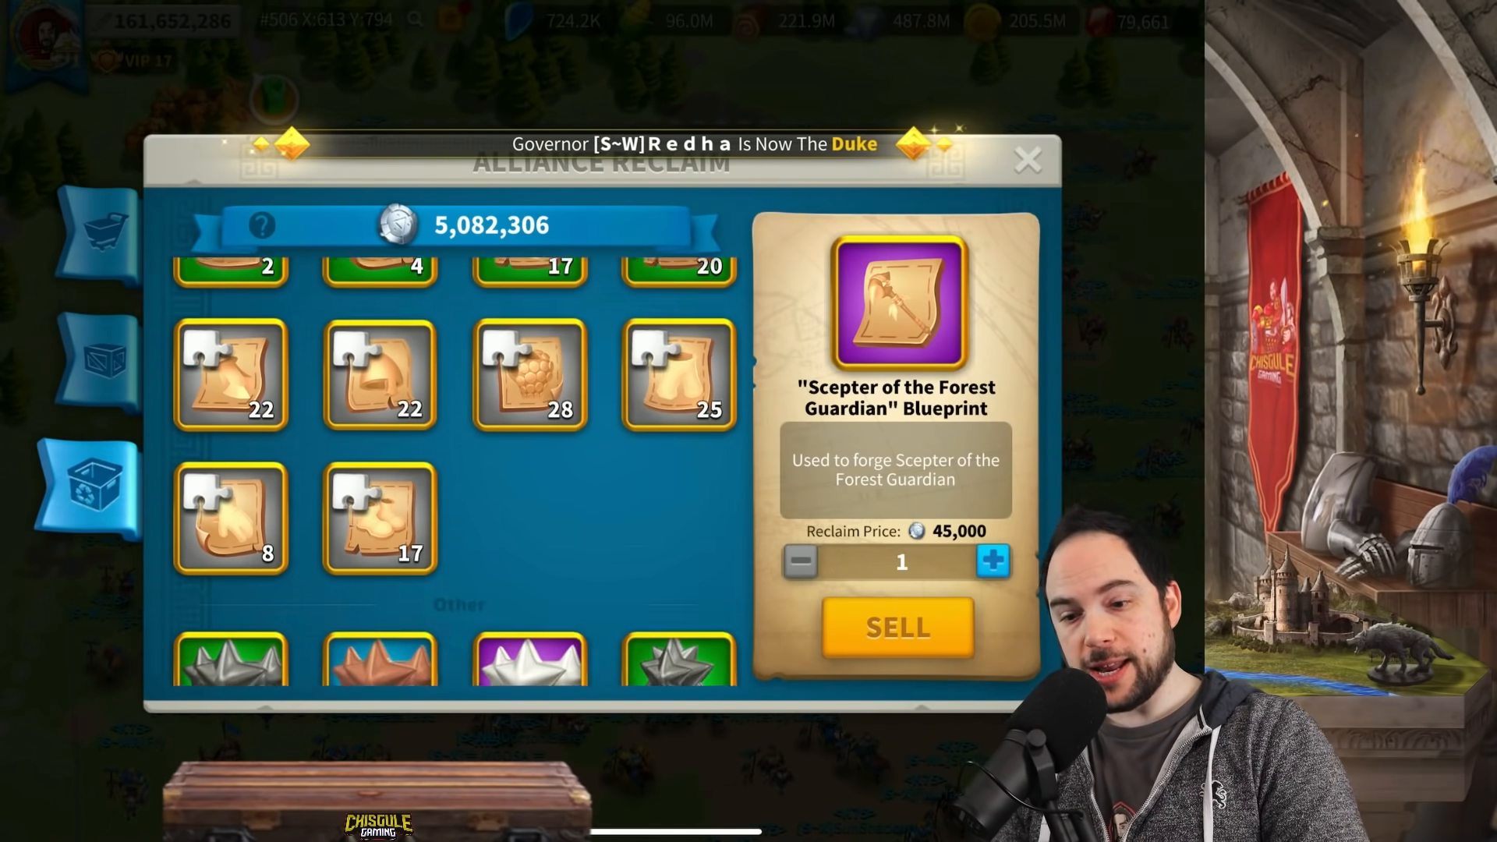
{"action": "scroll", "scroll_direction": "down", "scroll_amount": 3}
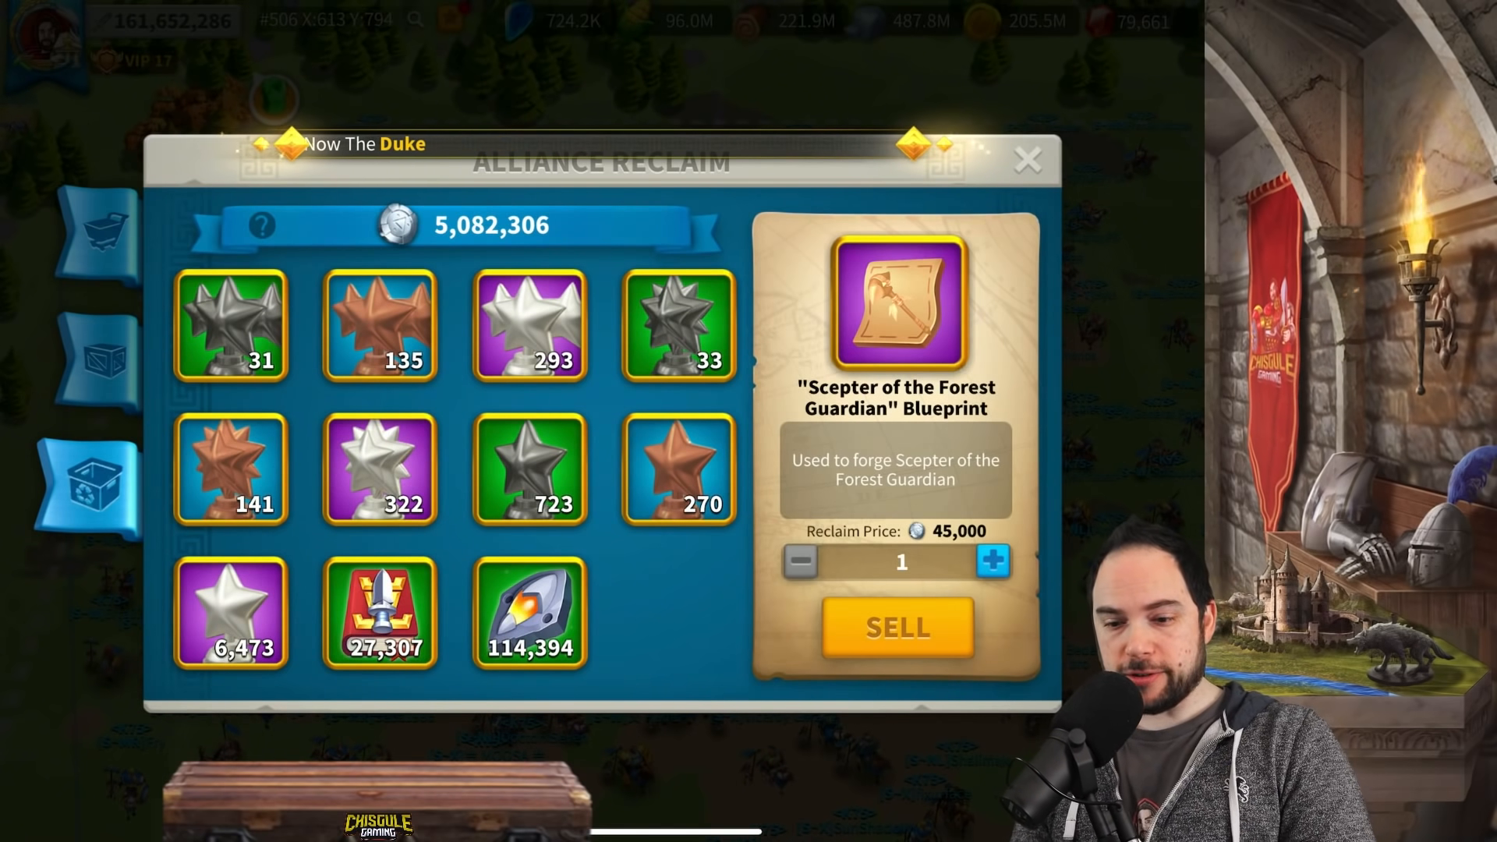
{"action": "left_click", "coordinate": [381, 615]}
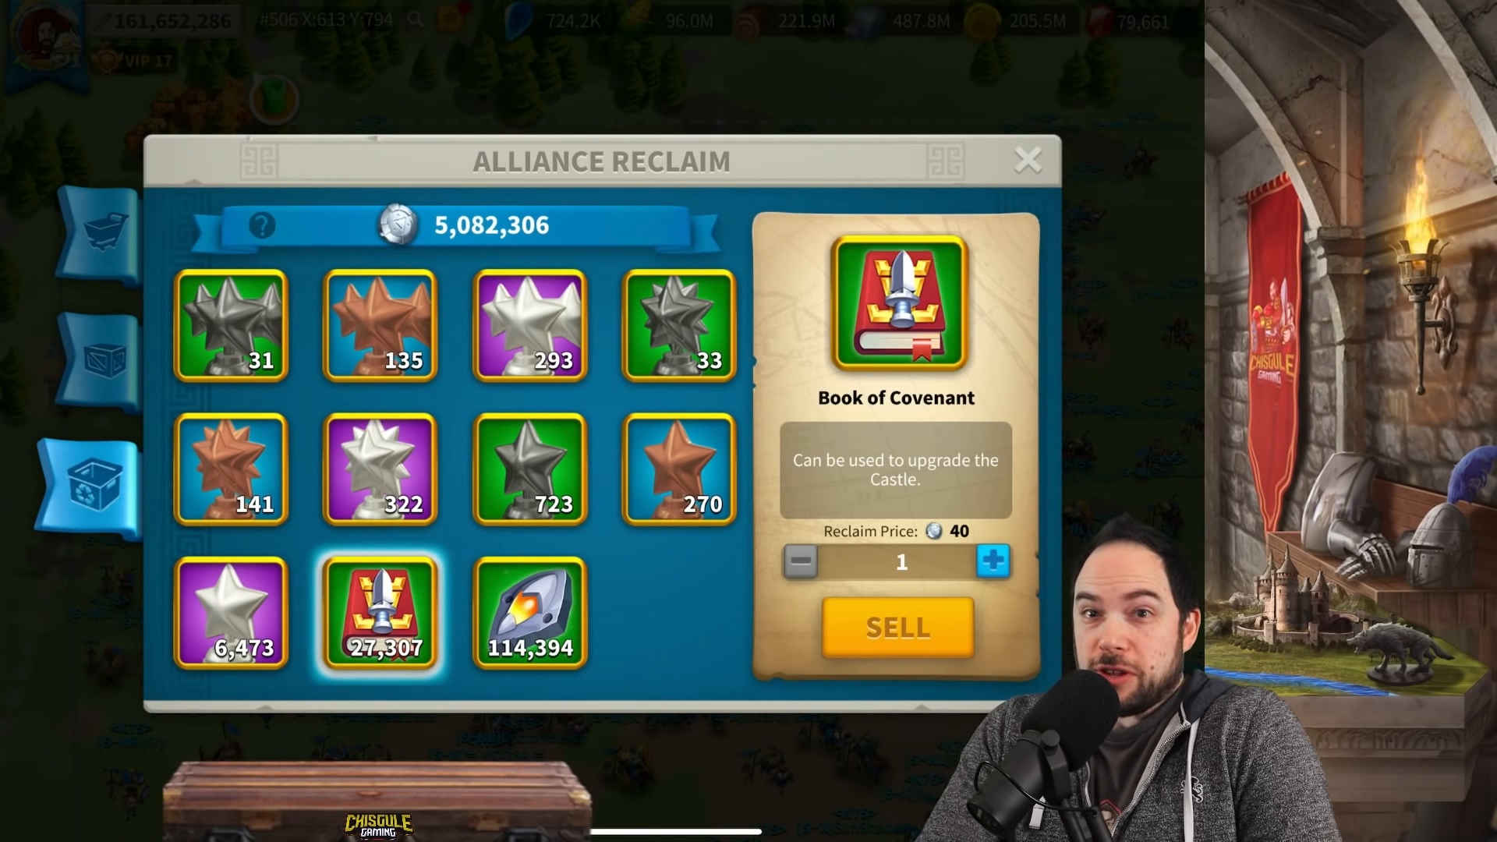
{"action": "left_click", "coordinate": [531, 617]}
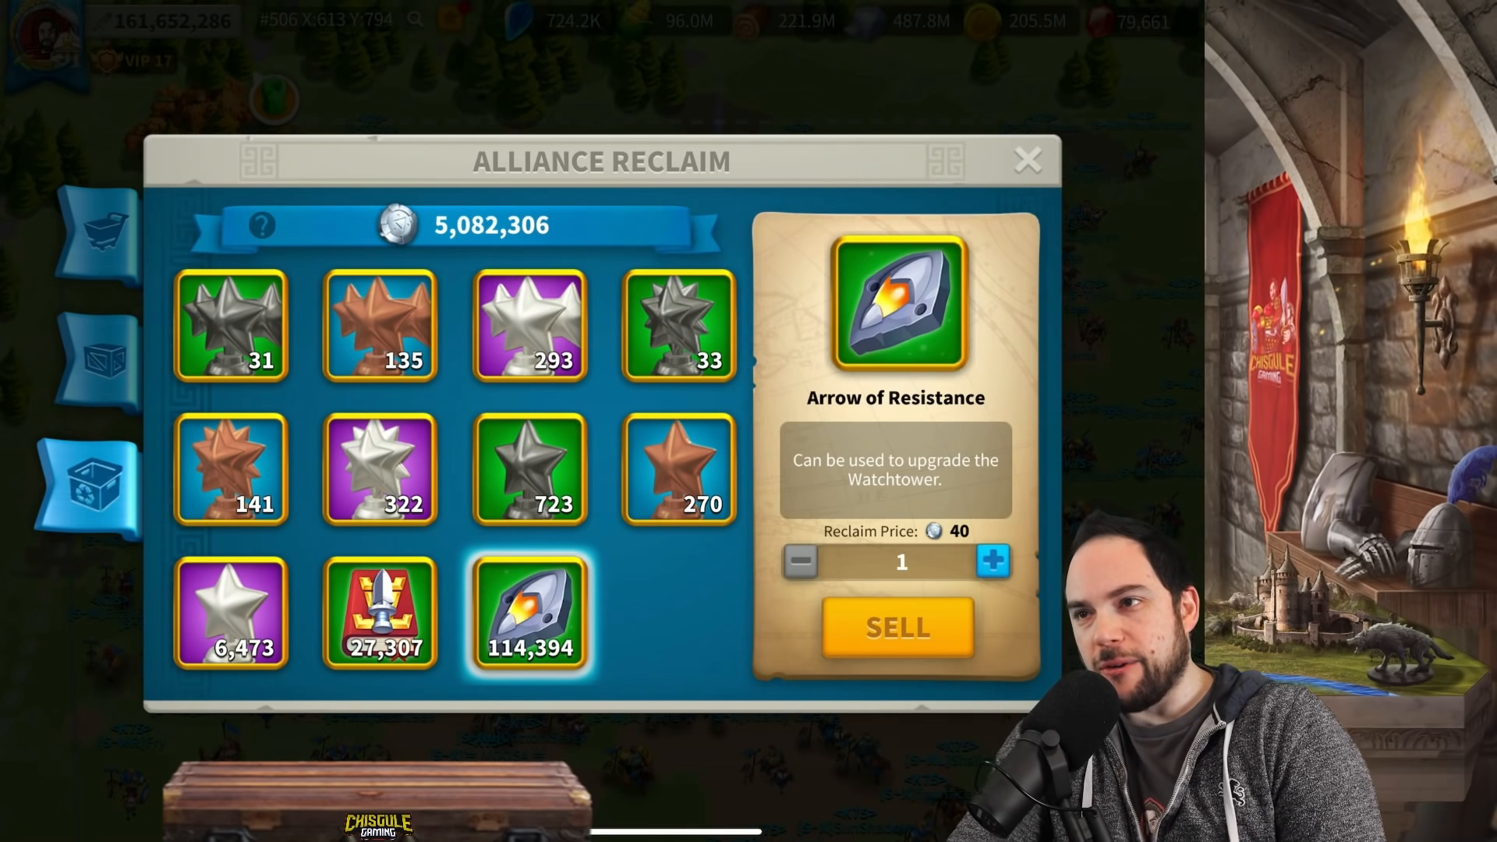
{"action": "left_click", "coordinate": [381, 616]}
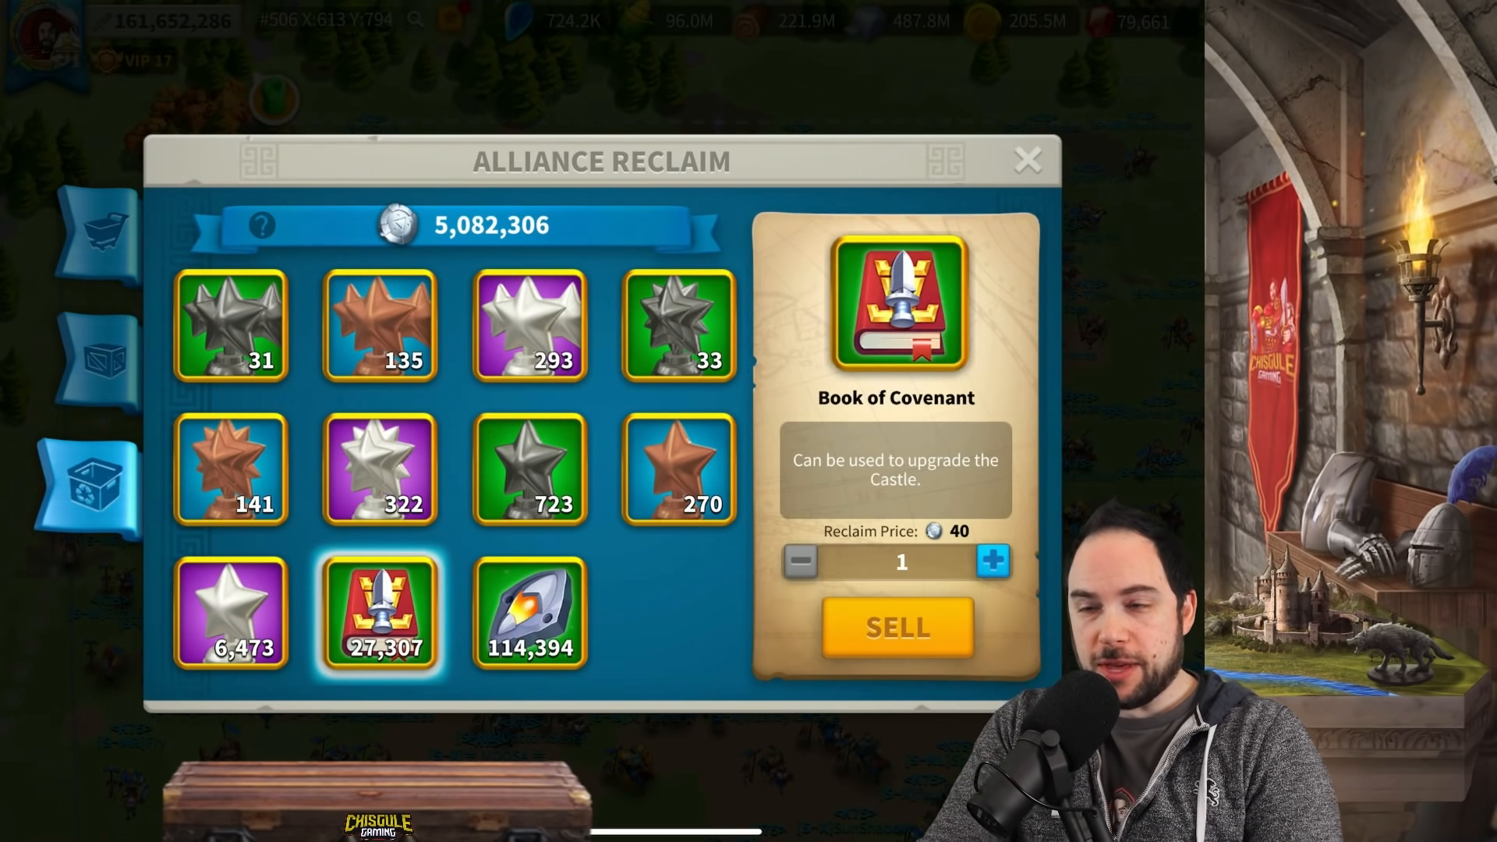
{"action": "left_click", "coordinate": [530, 613]}
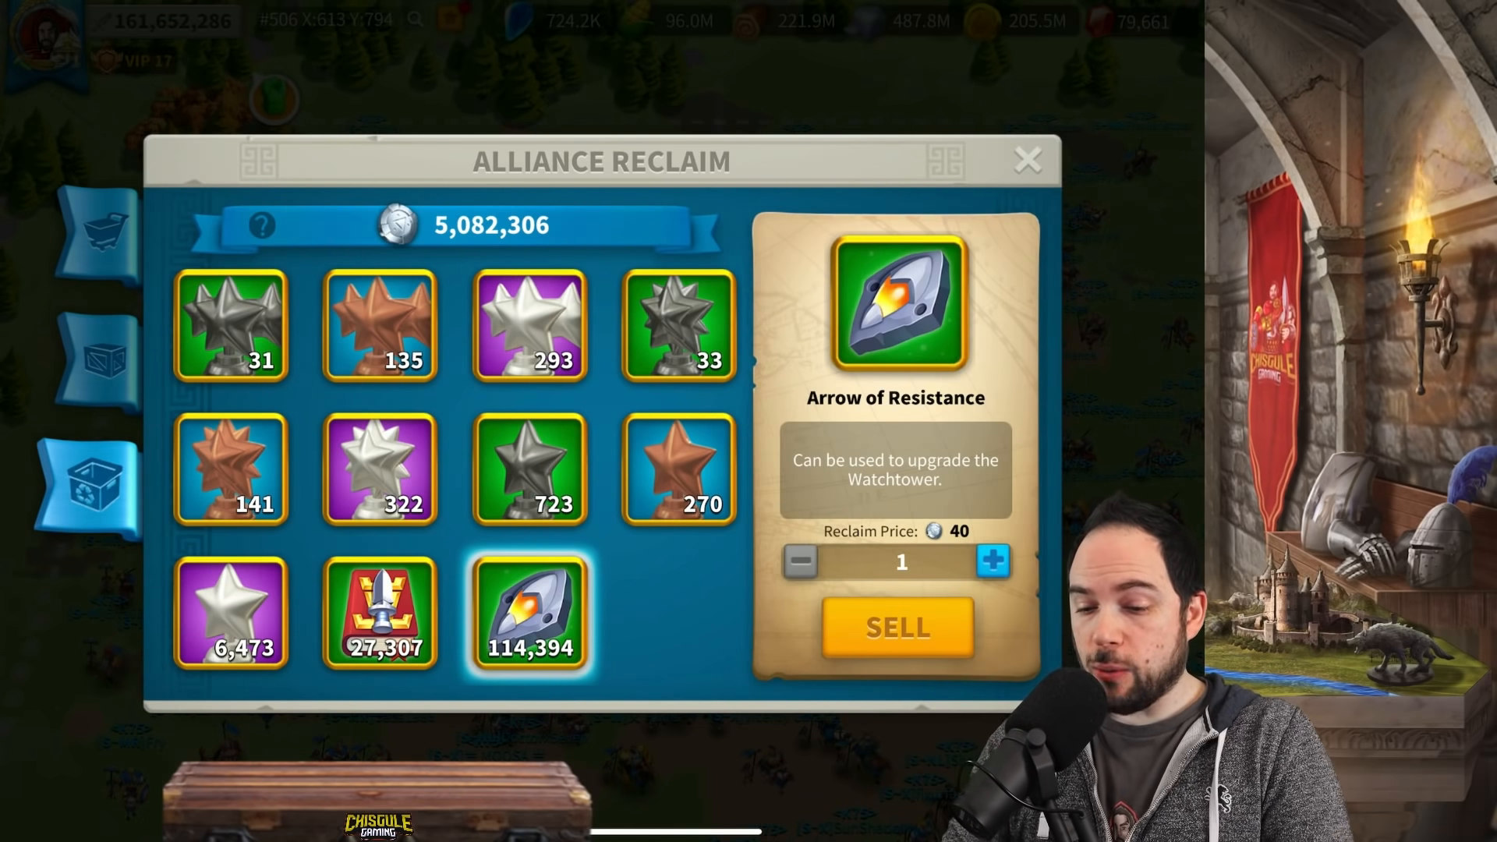
{"action": "left_click", "coordinate": [1028, 159]}
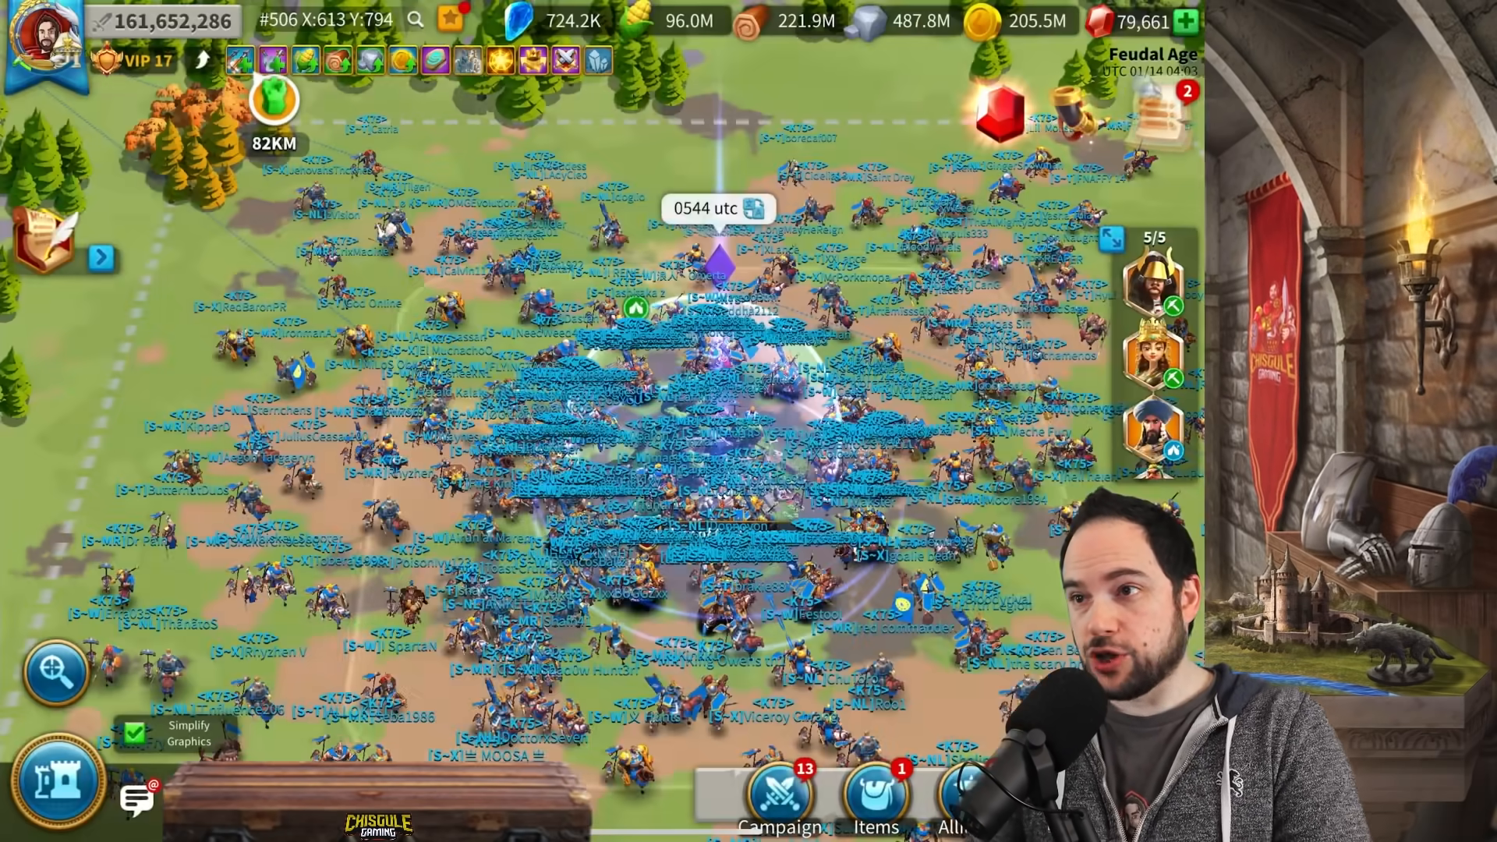
Step: Inspect the Supply Box and Treasure of the Warrior Queen in the Other items tab
{"action": "left_click", "coordinate": [873, 798]}
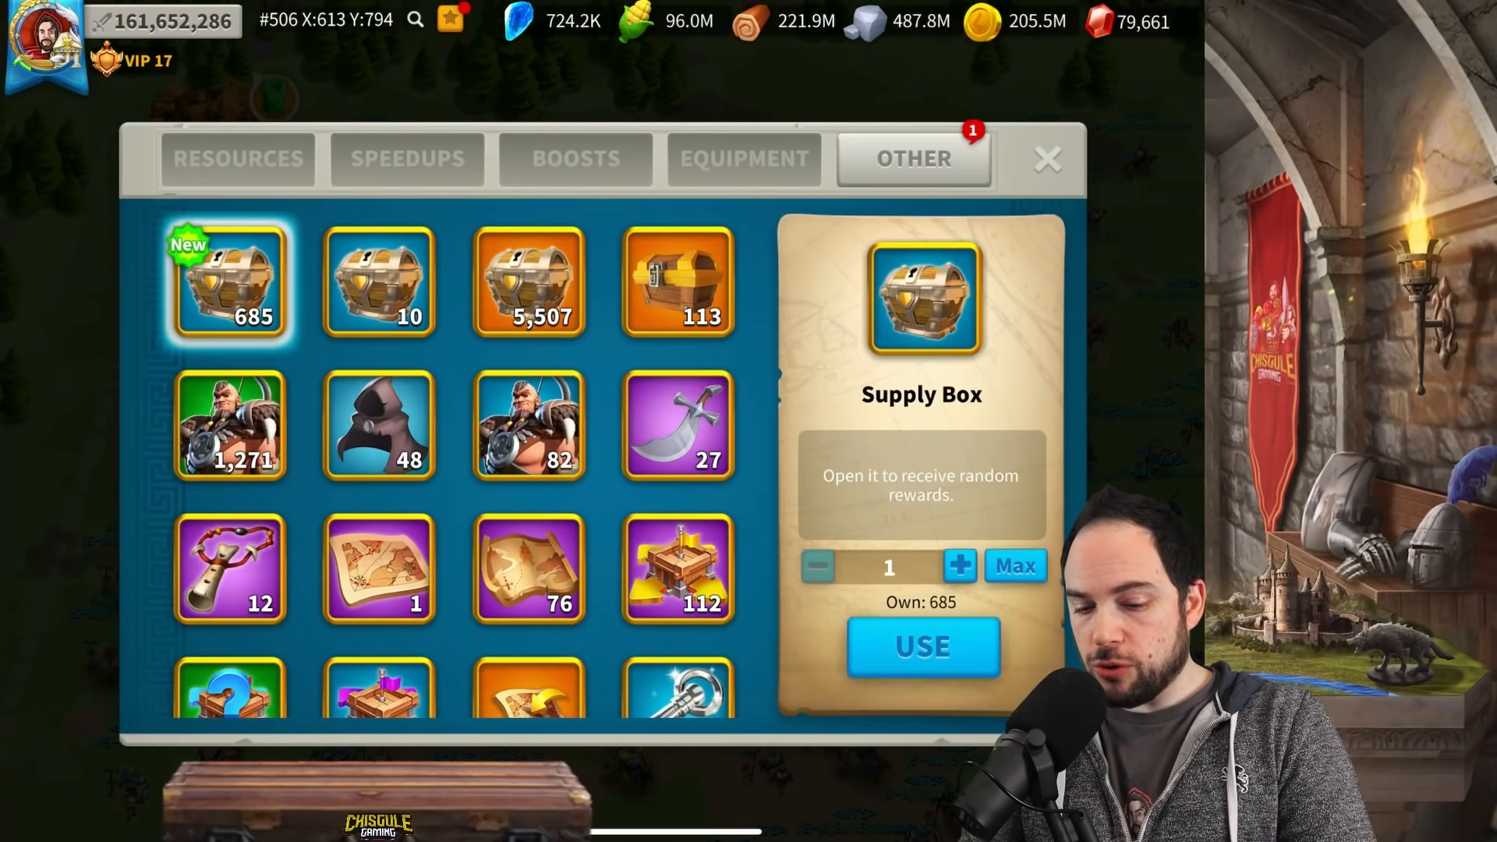
{"action": "scroll", "scroll_direction": "down", "scroll_amount": 3}
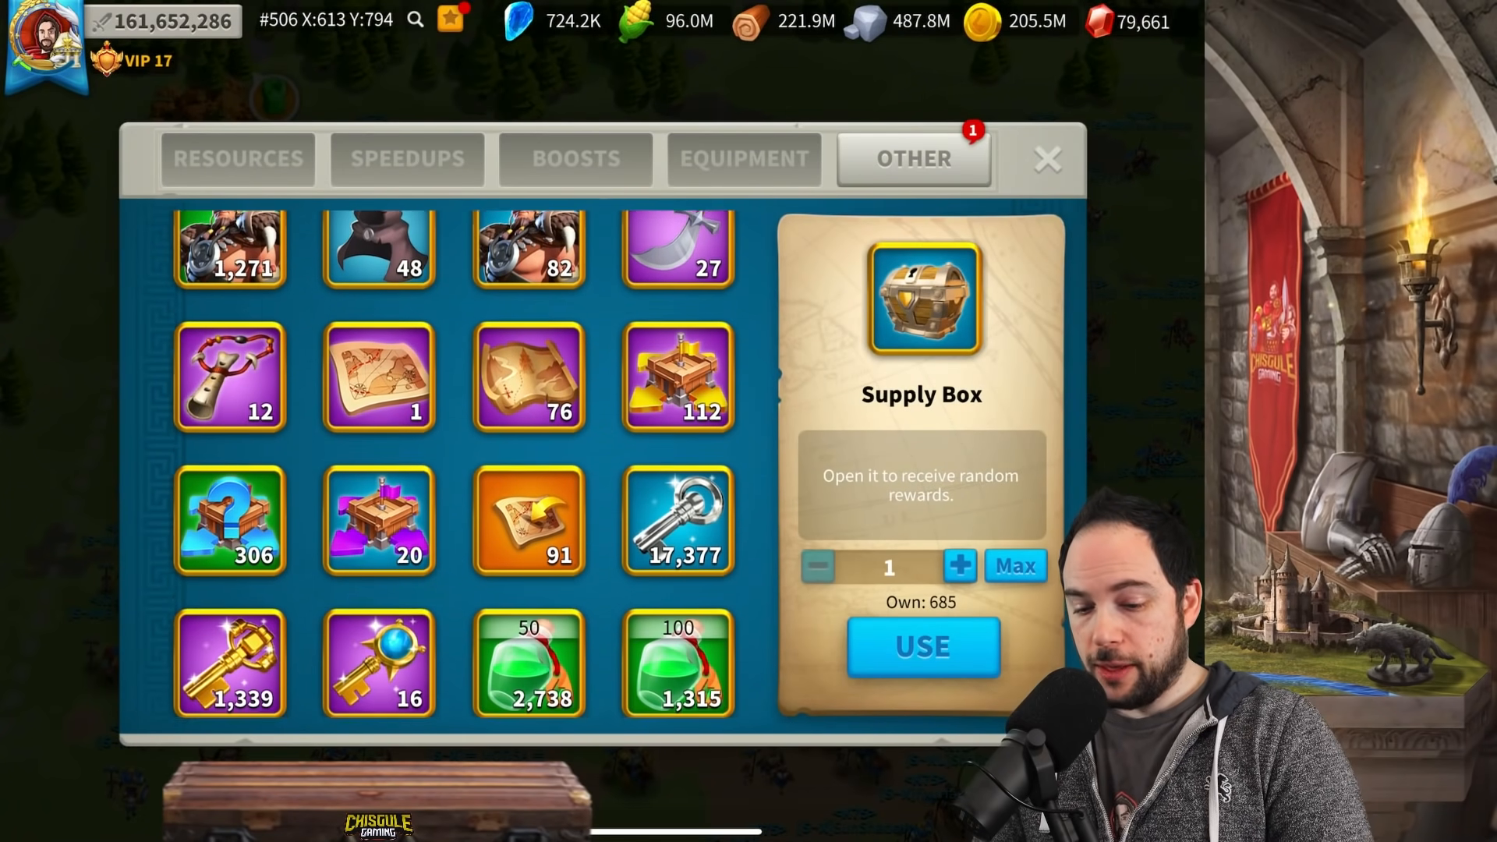
{"action": "left_click", "coordinate": [529, 283]}
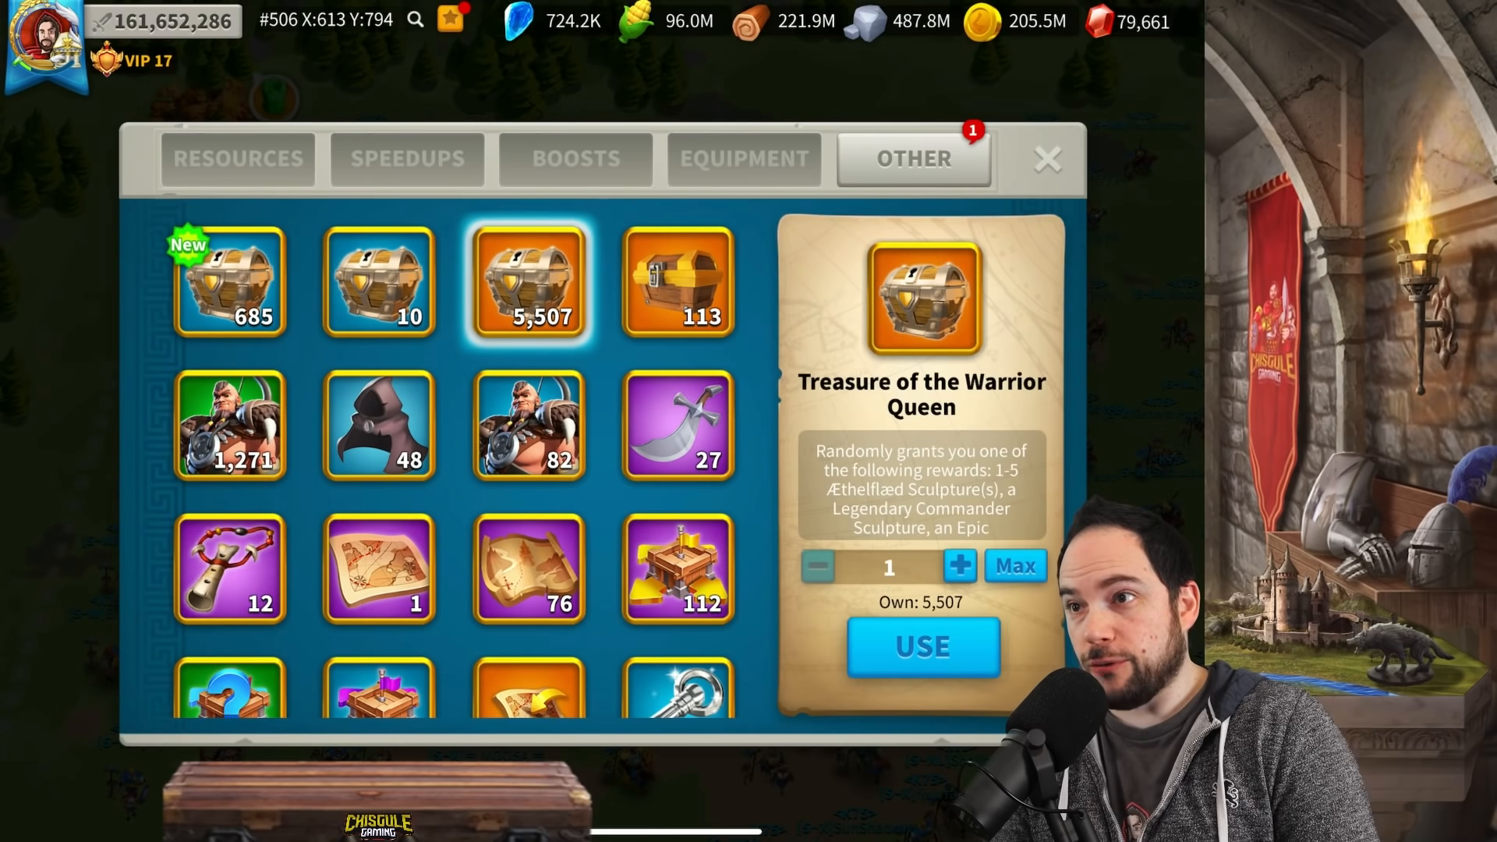
Step: Scroll to the commander sculptures, view the Cleopatra VII Sculpture, then close the inventory
{"action": "scroll", "scroll_direction": "down", "scroll_amount": 3}
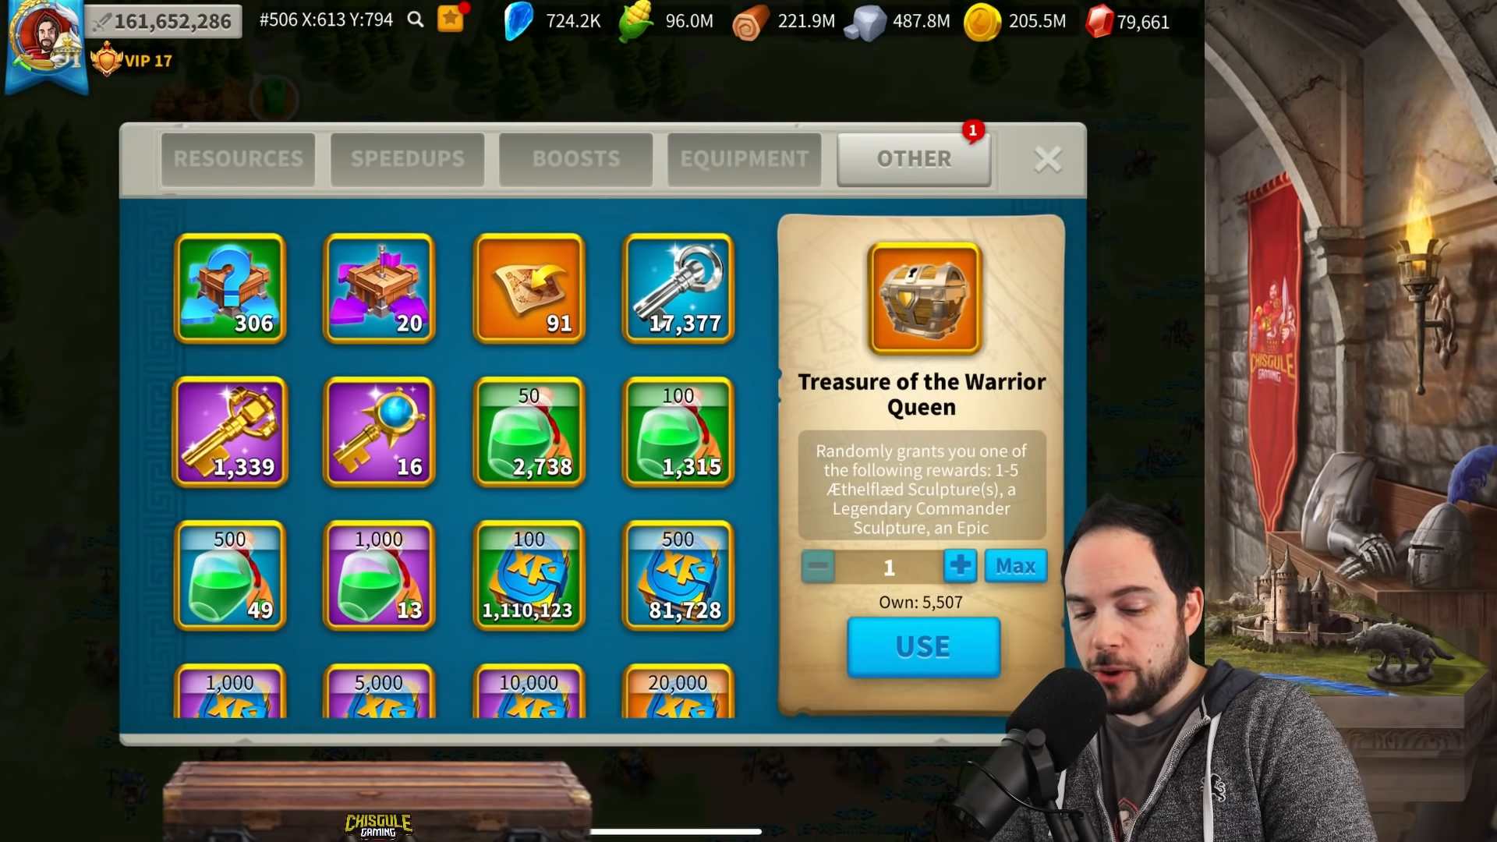
{"action": "scroll", "scroll_direction": "down", "scroll_amount": 3}
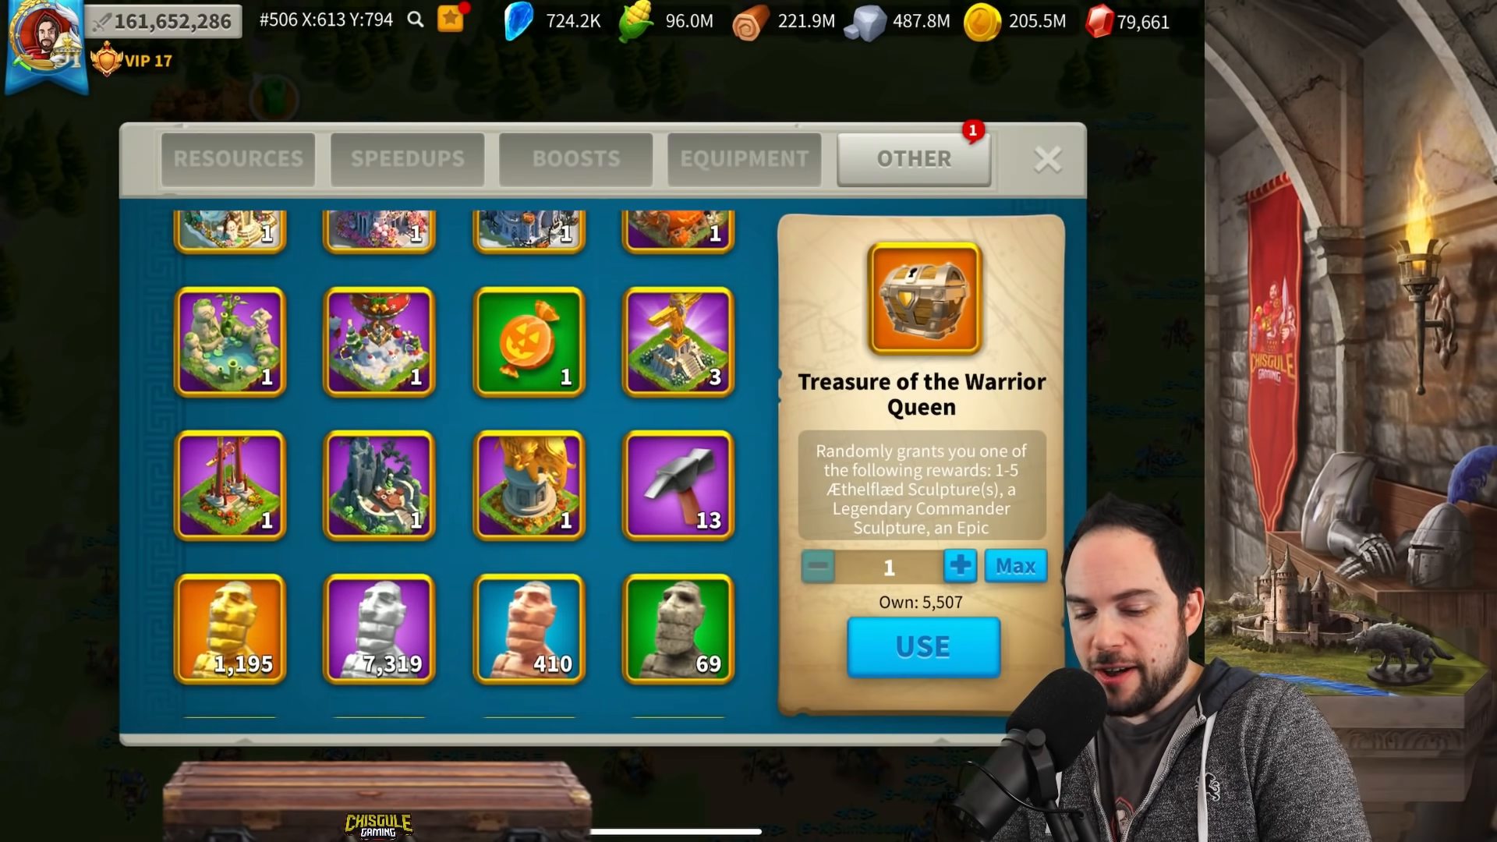
{"action": "scroll", "scroll_direction": "down", "scroll_amount": 3}
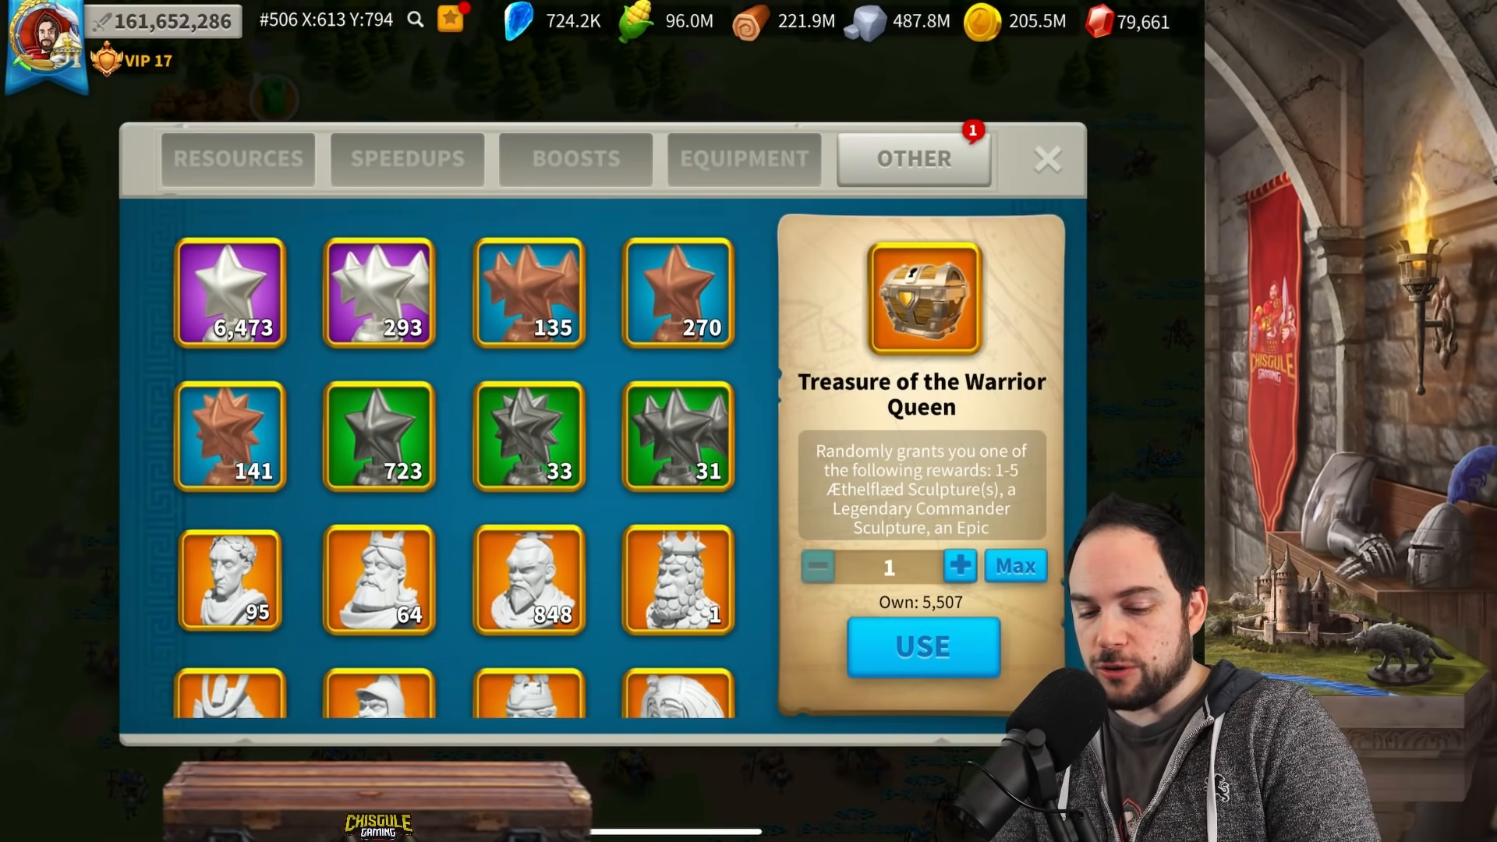
{"action": "scroll", "scroll_direction": "down", "scroll_amount": 3}
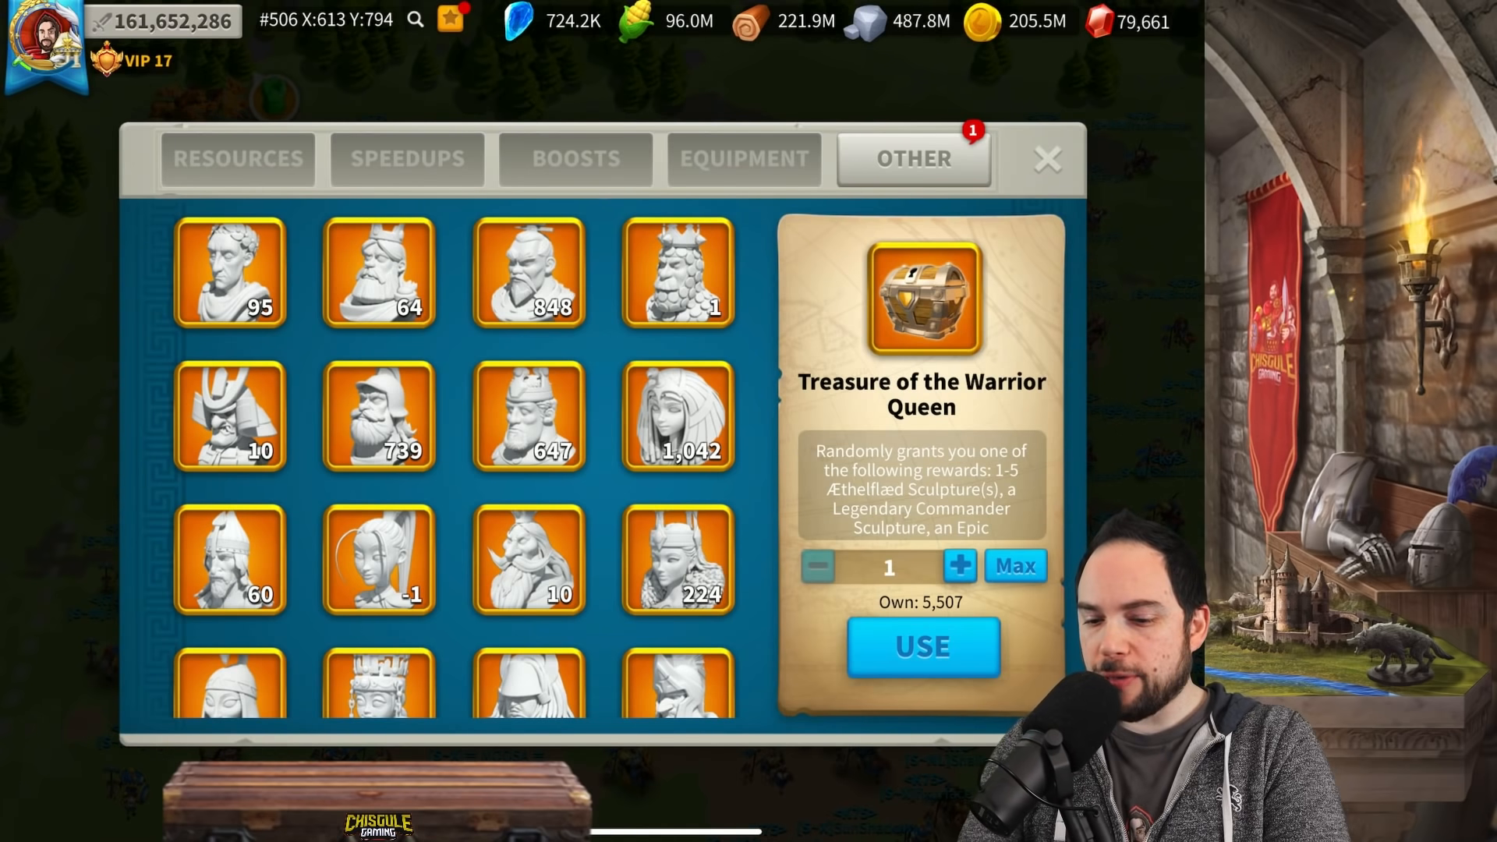
{"action": "left_click", "coordinate": [677, 418]}
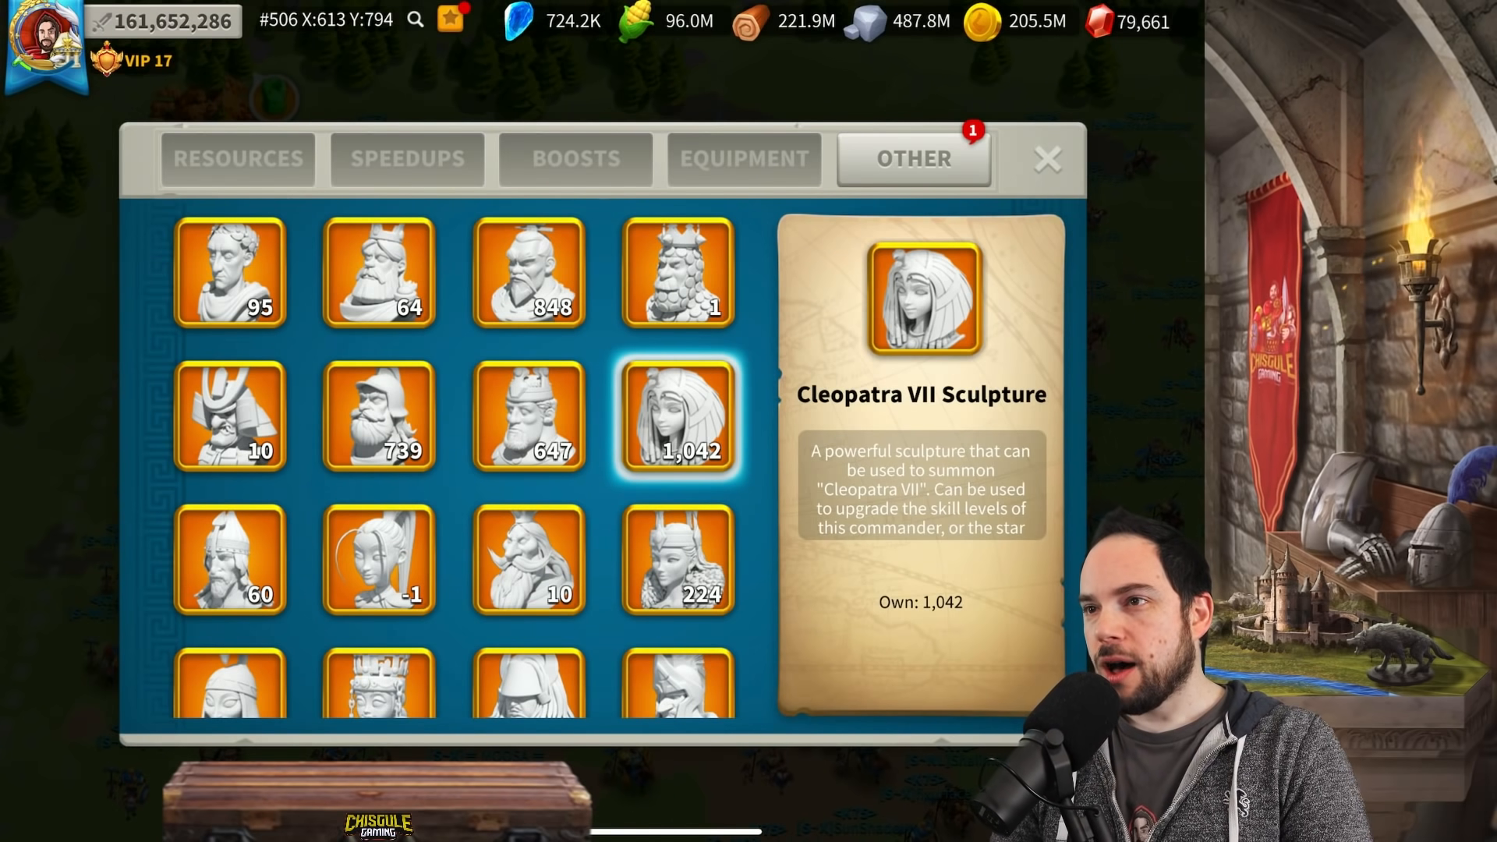
{"action": "left_click", "coordinate": [1047, 159]}
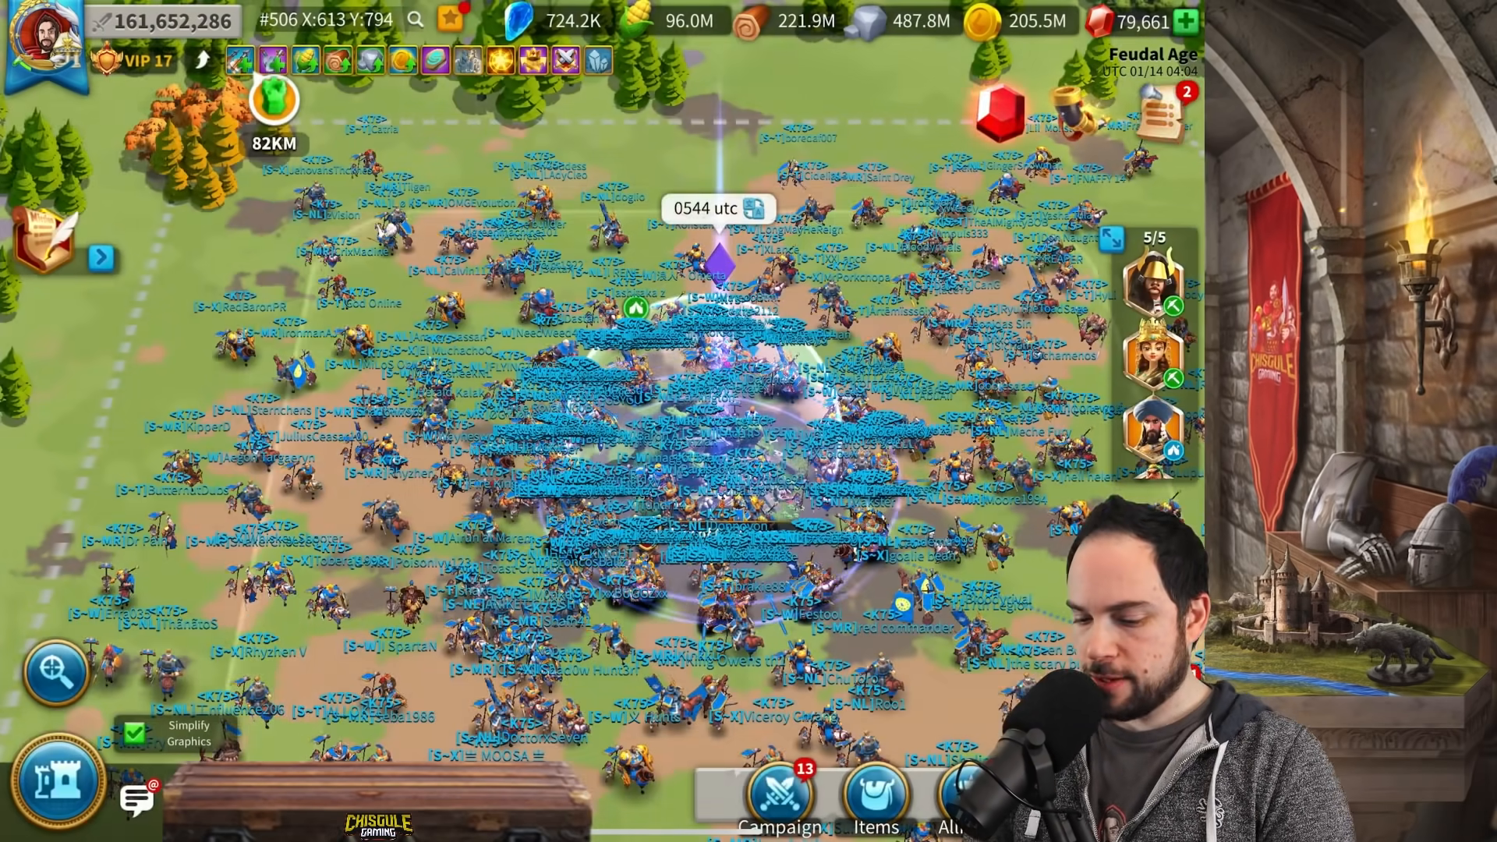
Step: Open Alliance Reclaim and scroll past the blueprint pieces down to the Other section
{"action": "left_click", "coordinate": [964, 802]}
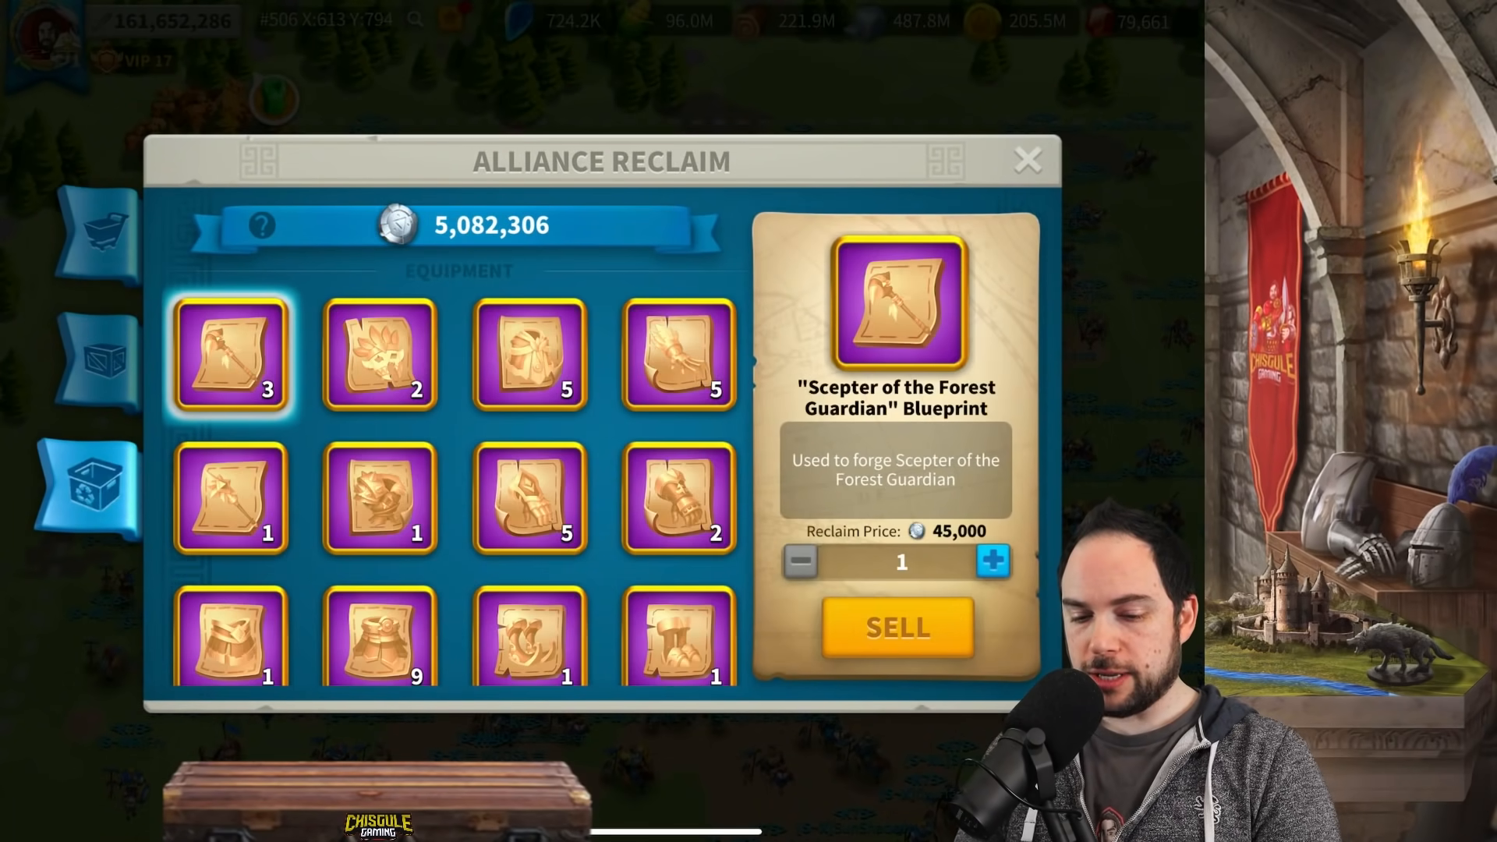
{"action": "scroll", "scroll_direction": "down", "scroll_amount": 3}
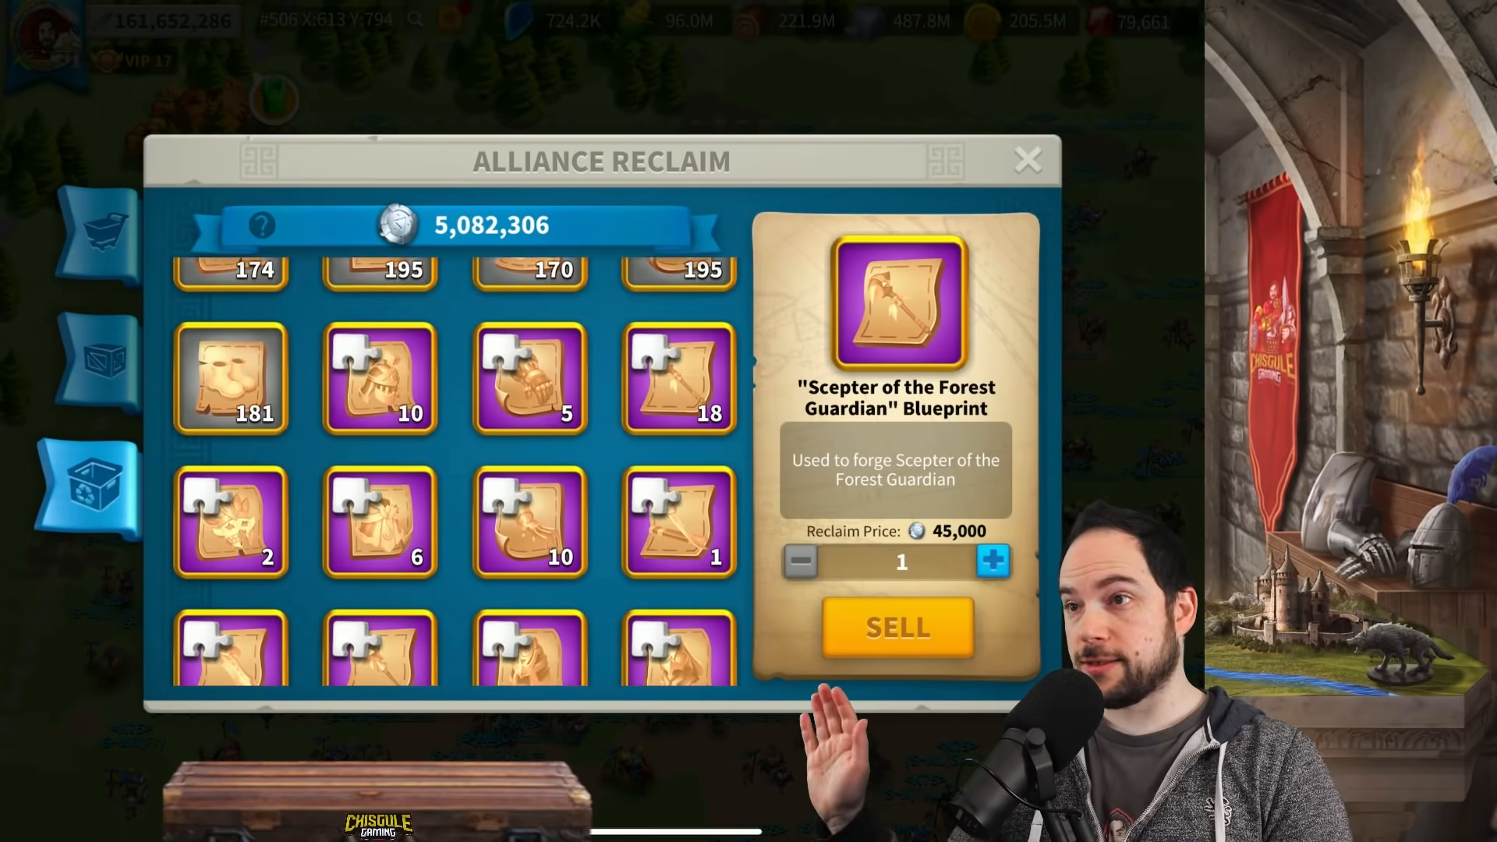
{"action": "scroll", "scroll_direction": "down", "scroll_amount": 3}
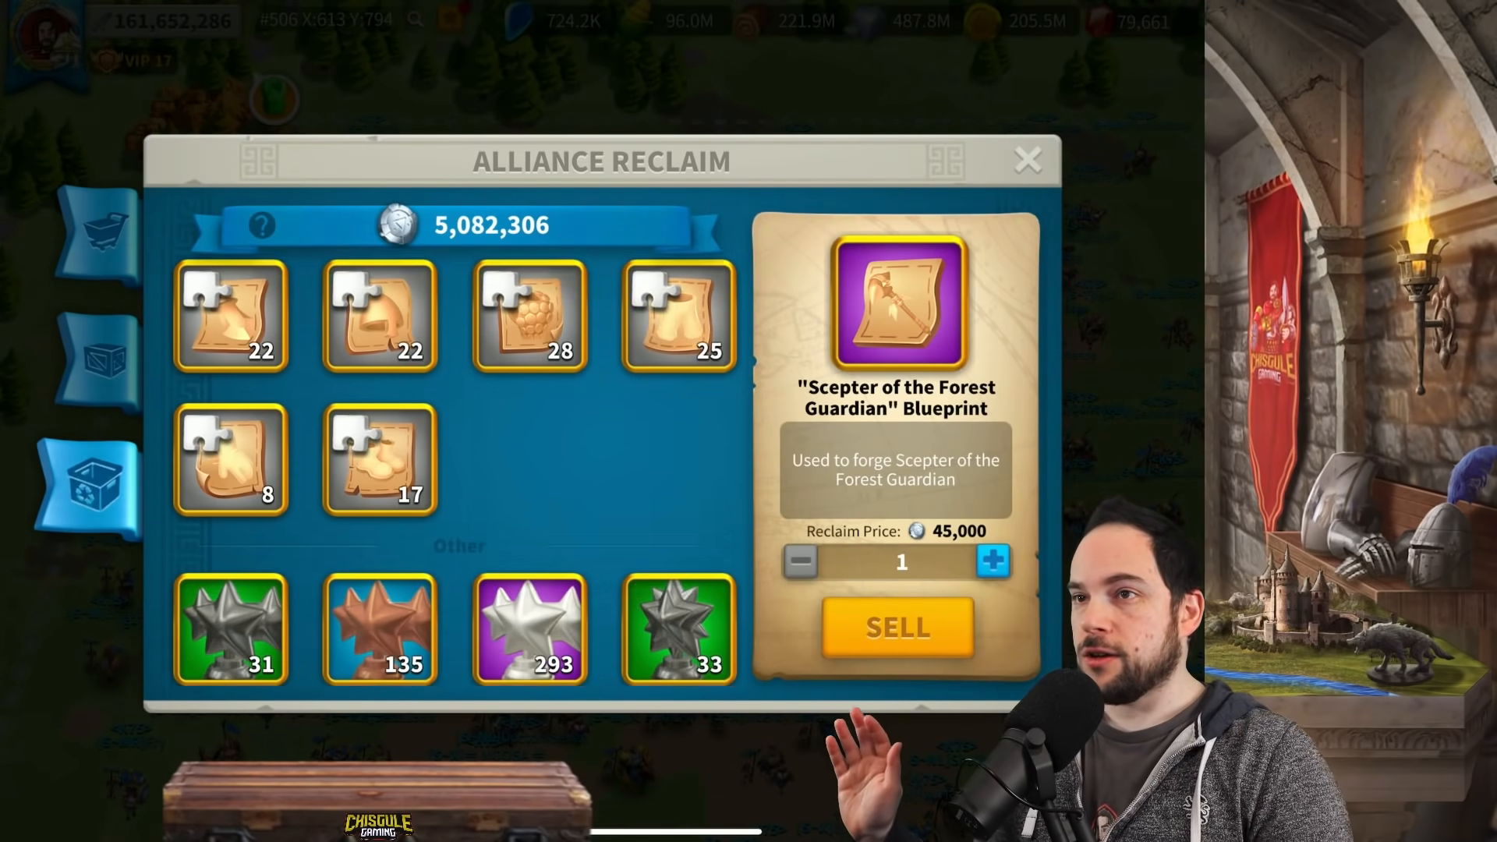
{"action": "scroll", "scroll_direction": "down", "scroll_amount": 3}
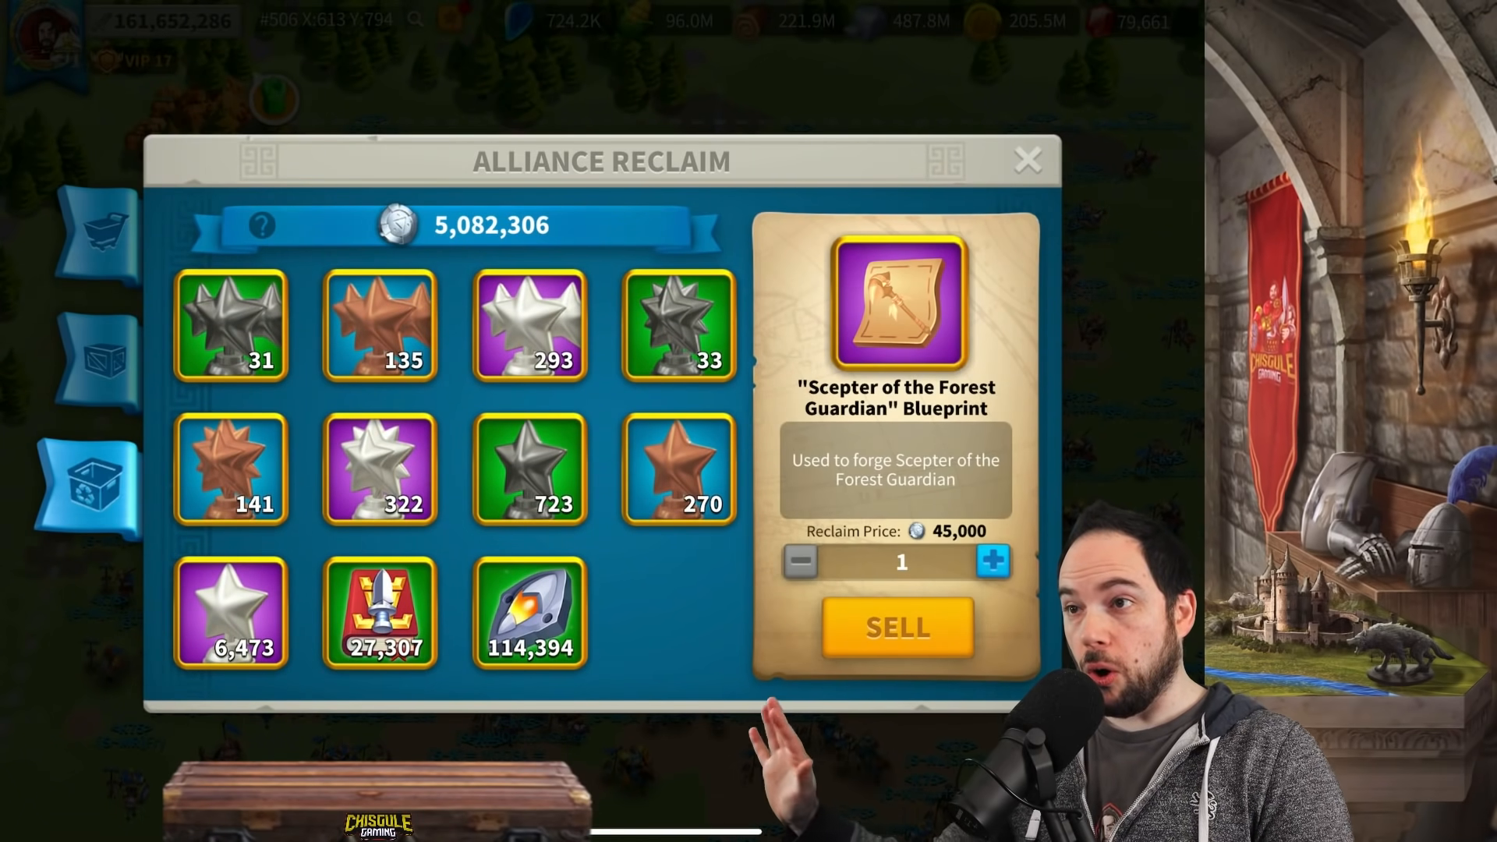